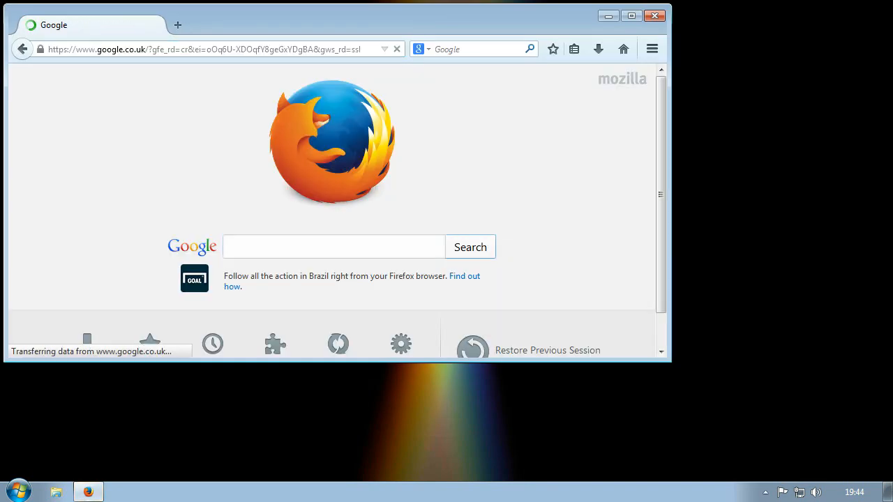
# Step: Search 'android sdk', accept the license and save the stand-alone Android SDK Tools Windows installer
pyautogui.write('android sdk')
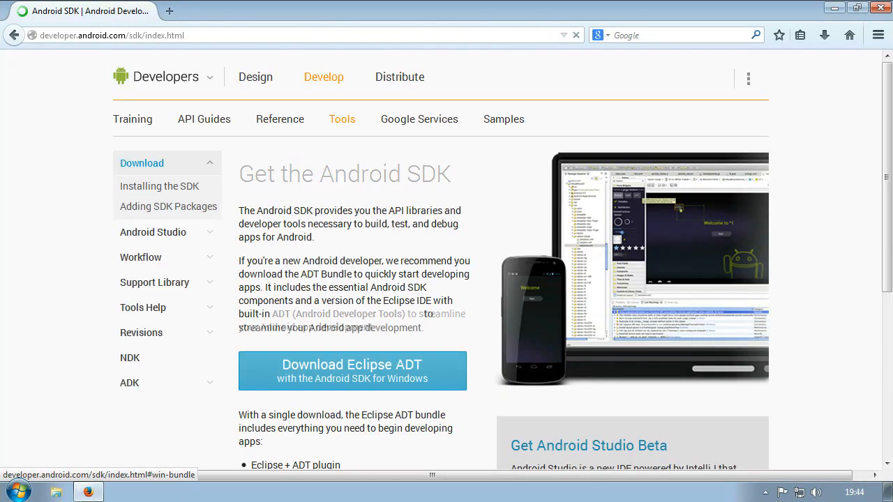
pyautogui.scroll(-3)
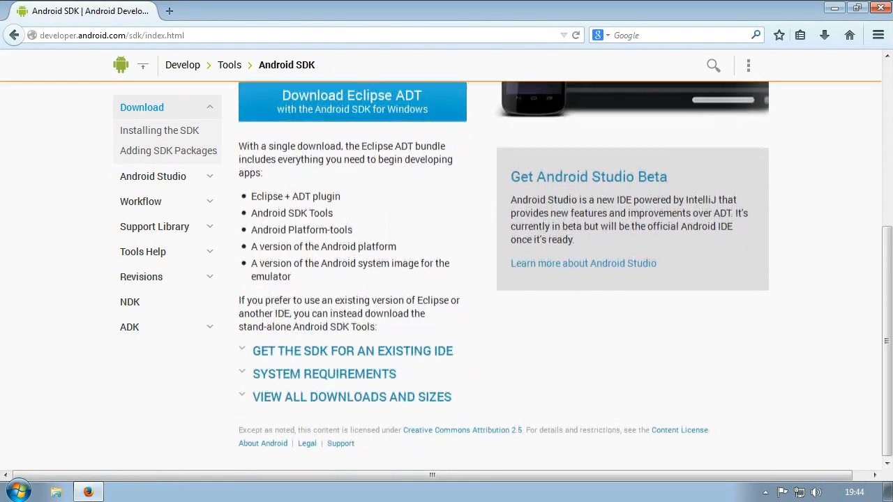
pyautogui.click(352, 351)
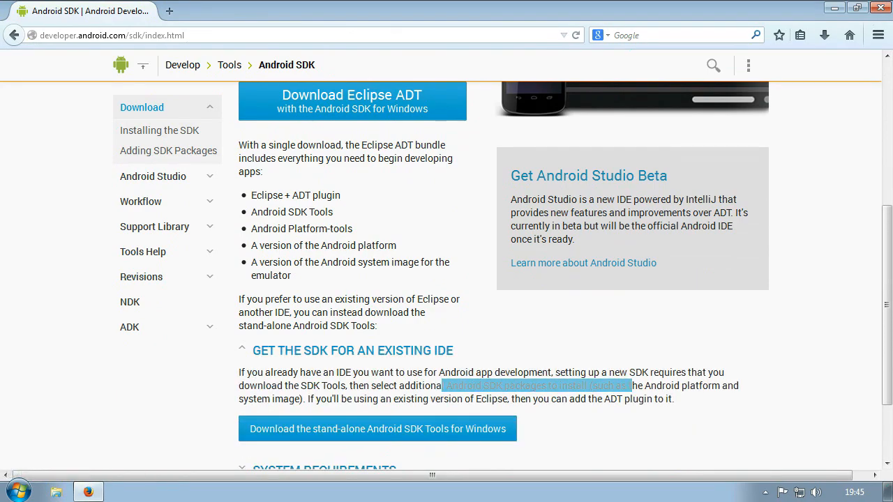
pyautogui.scroll(-3)
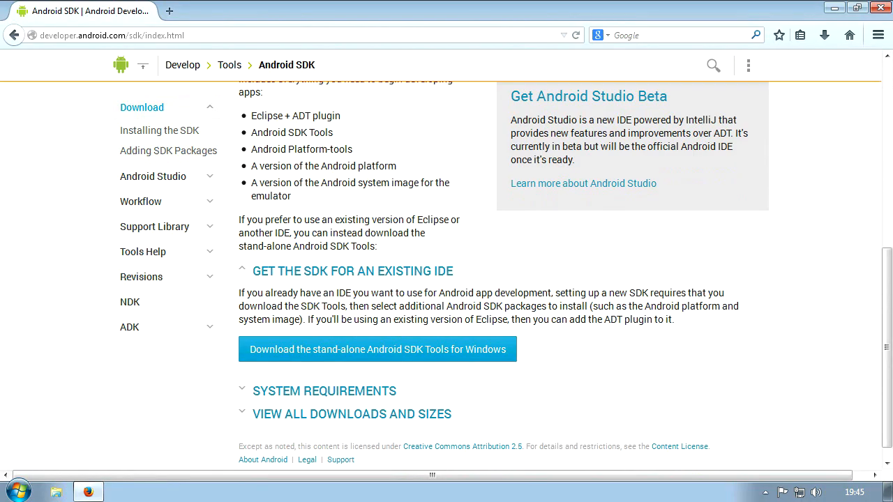
pyautogui.click(377, 349)
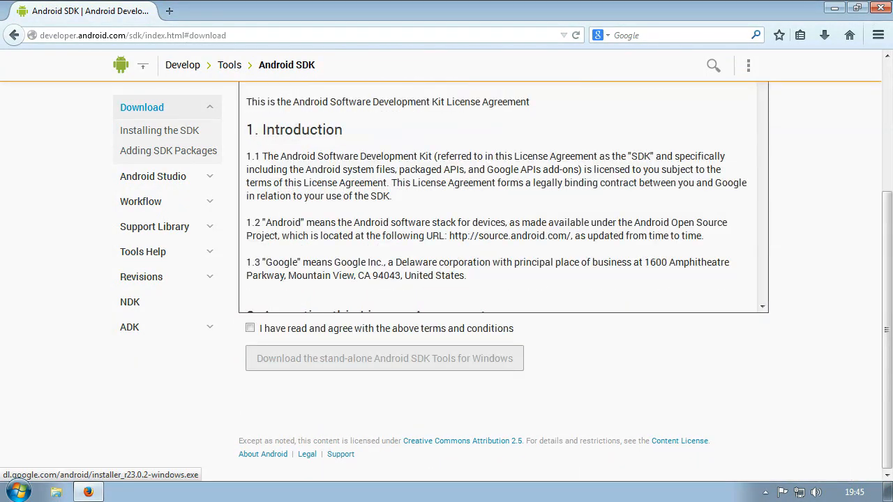
pyautogui.click(250, 327)
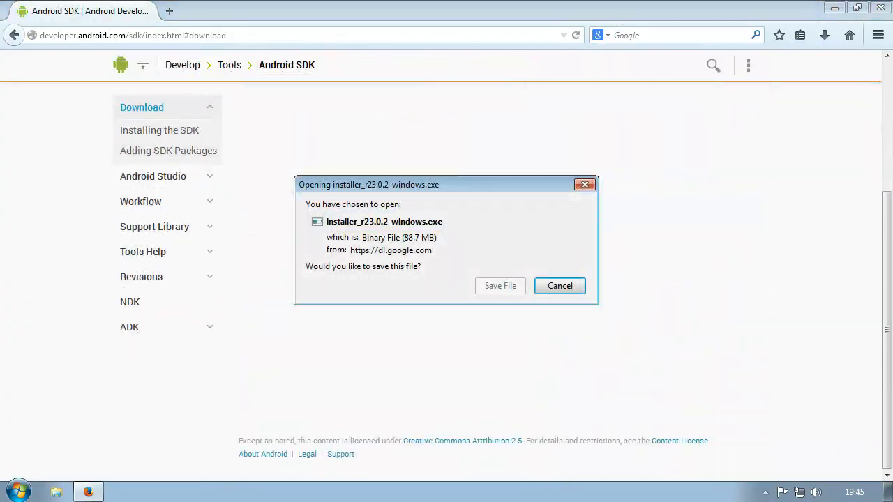
pyautogui.click(499, 286)
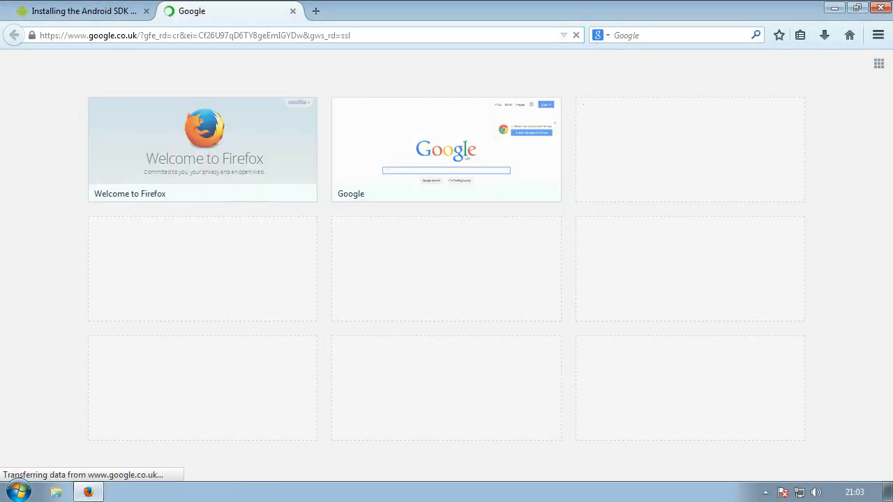
# Step: Search 'java' and download jdk-7u60-windows-i586.exe from Oracle's JDK 7 downloads page
pyautogui.write('java se development kit')
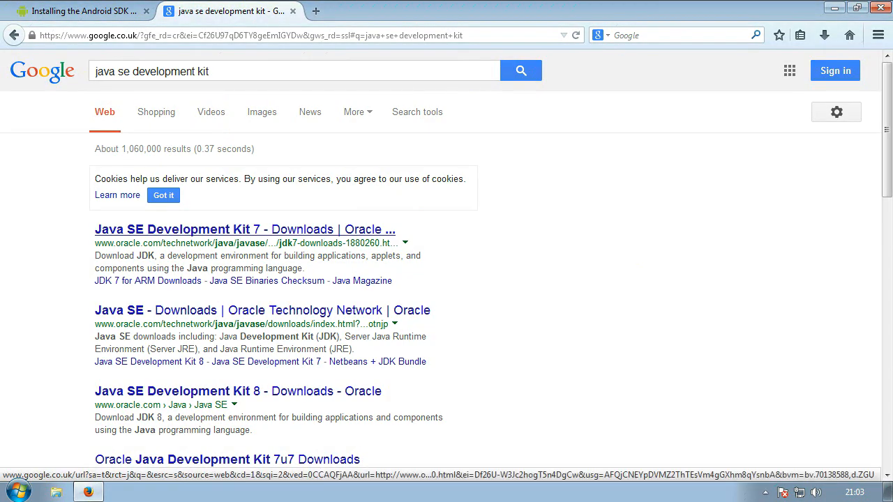
pyautogui.click(241, 229)
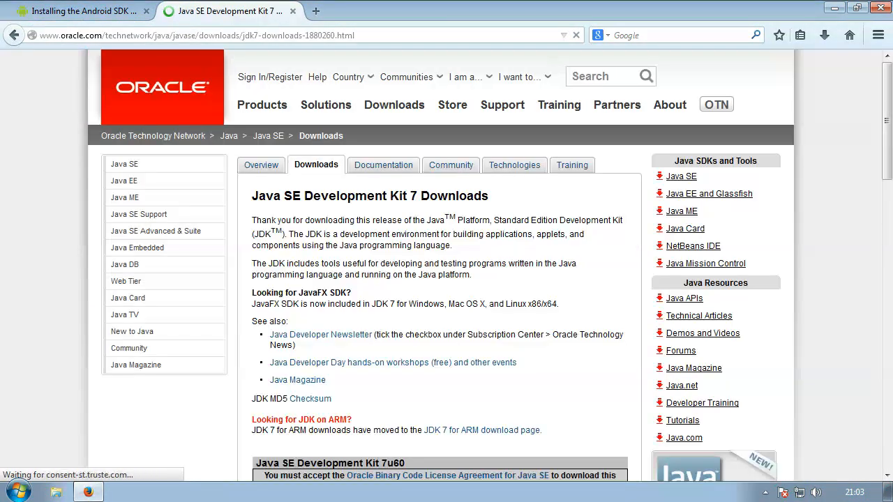
pyautogui.scroll(-3)
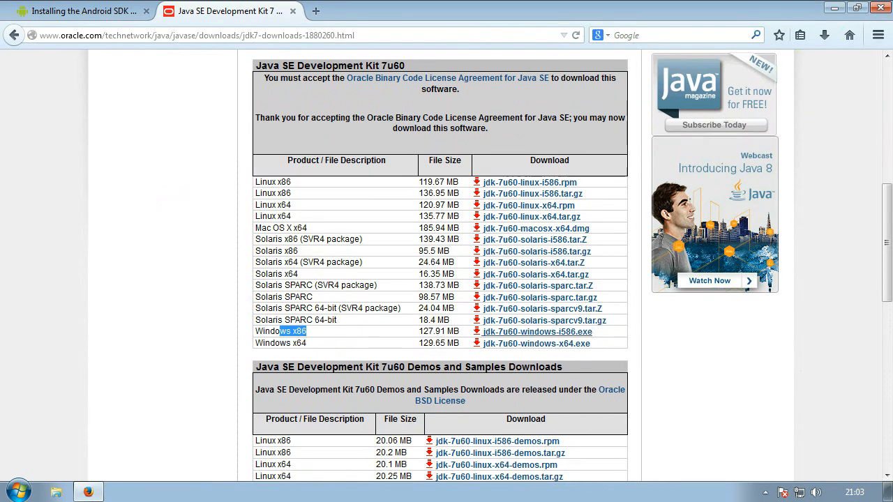
pyautogui.click(537, 332)
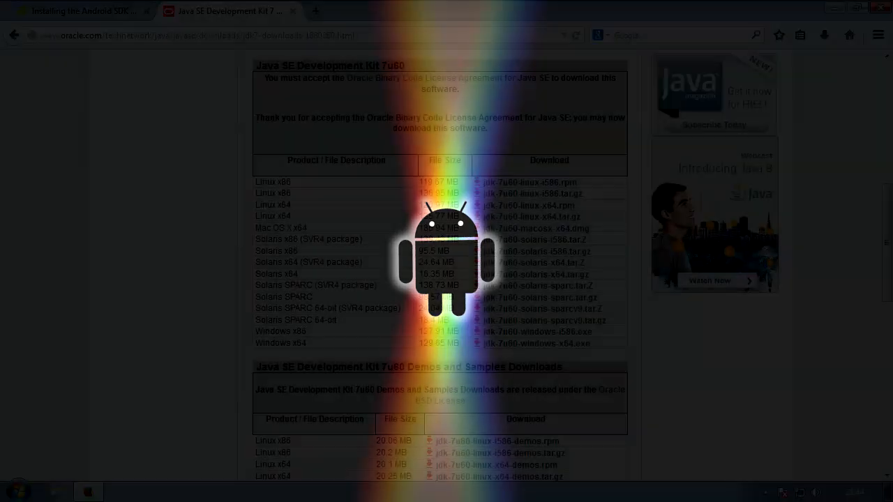
# Step: Run the JDK 7u60 installer, allow it, and install with default features and location
pyautogui.click(824, 35)
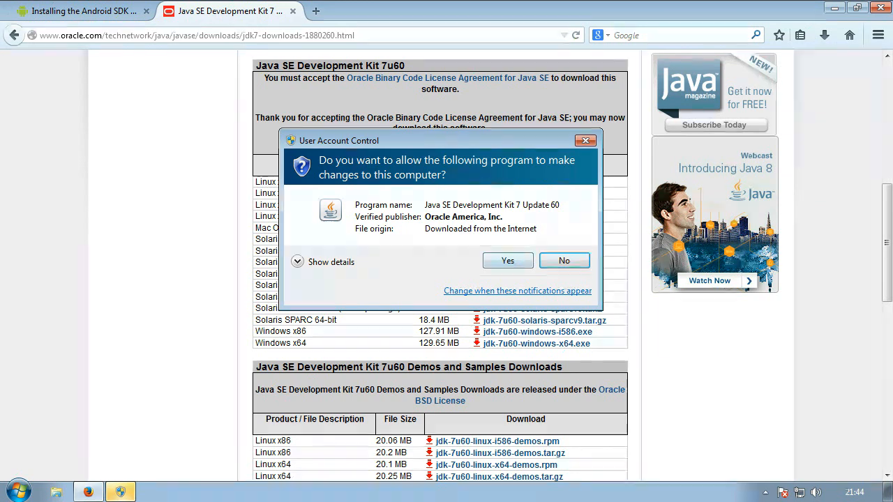
pyautogui.click(507, 261)
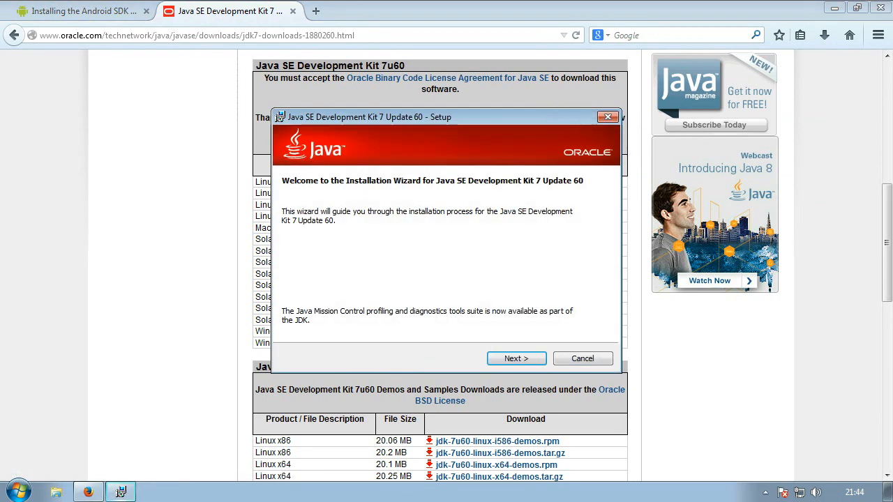
pyautogui.click(517, 359)
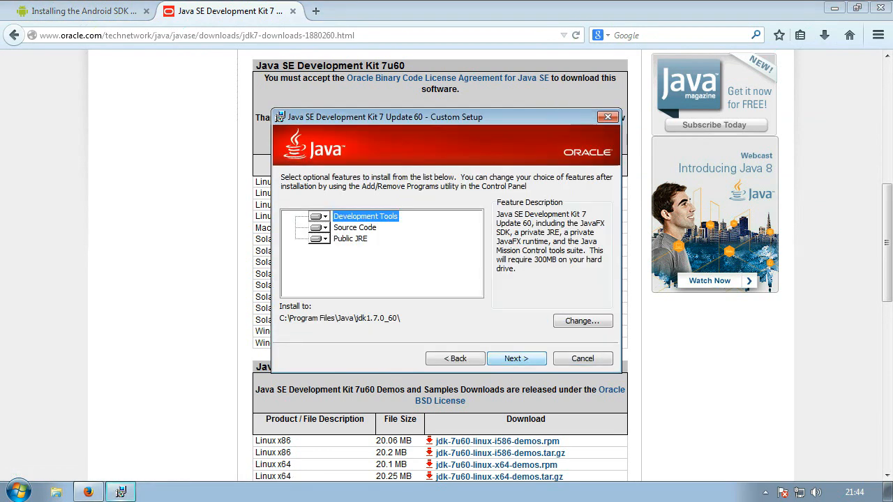
pyautogui.click(517, 359)
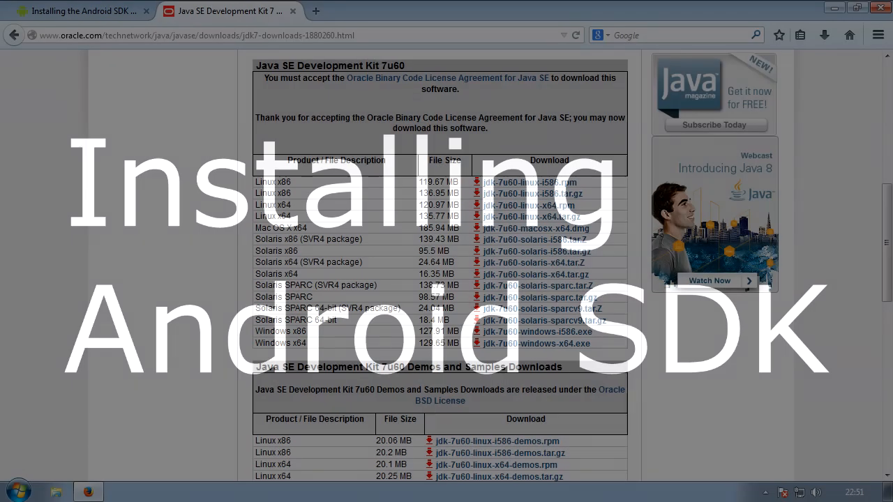
# Step: Run installer_r23.0.2, install just for me, and copy the default android-sdk path into Notepad
pyautogui.click(824, 35)
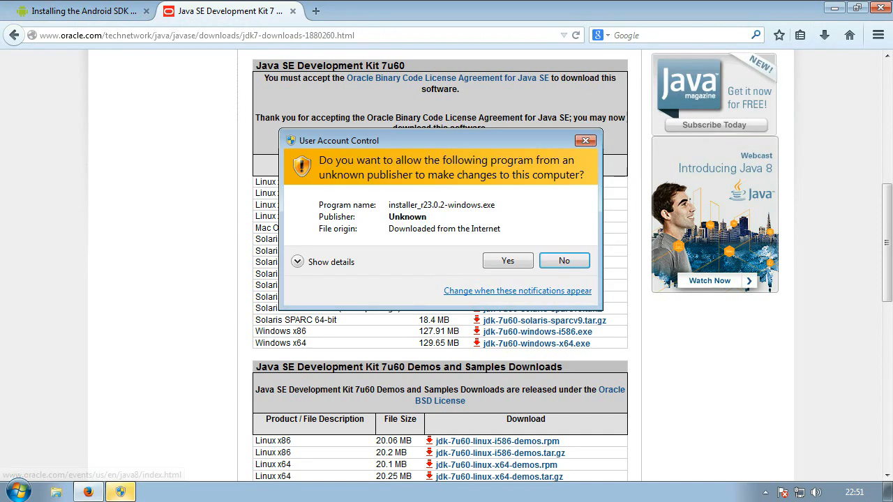
pyautogui.click(507, 260)
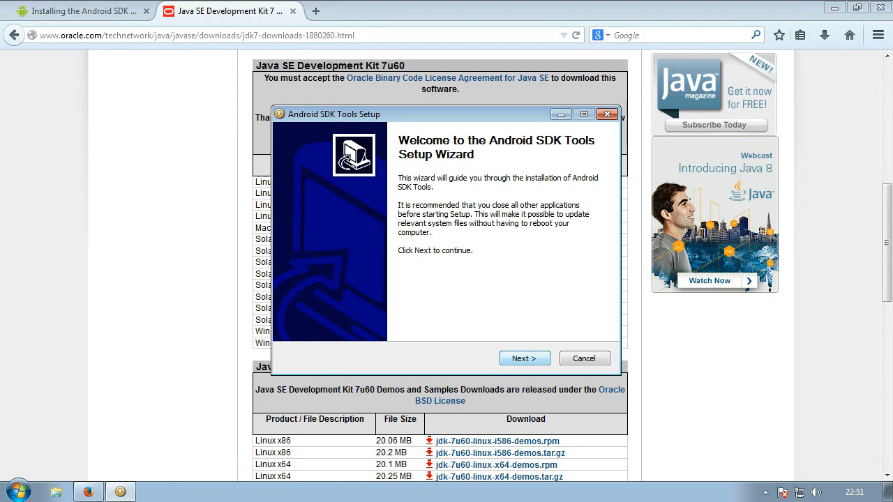
pyautogui.click(525, 357)
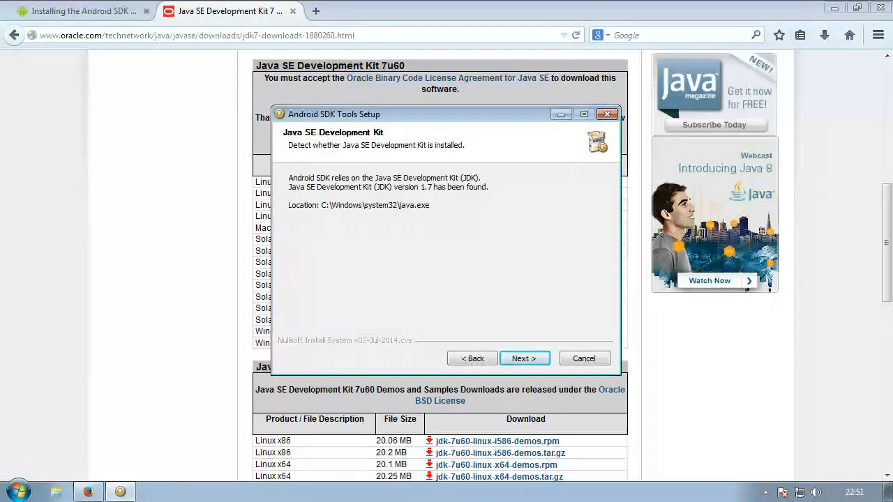
pyautogui.click(524, 357)
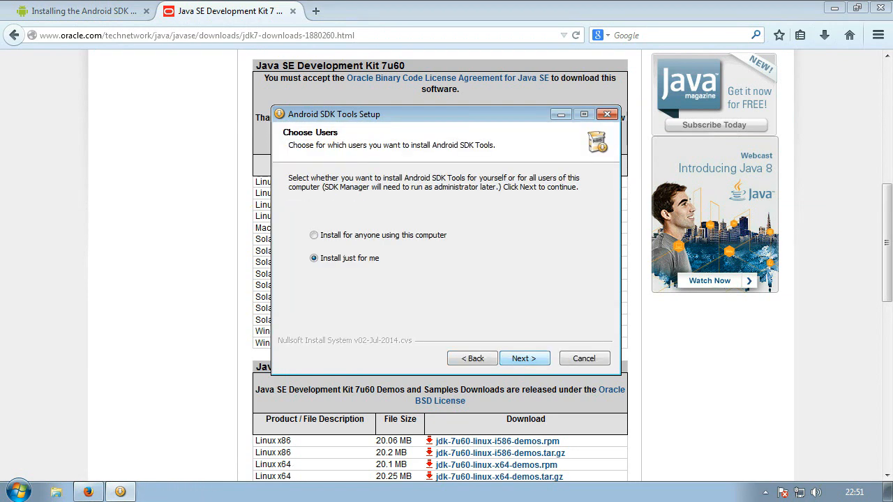
pyautogui.click(524, 358)
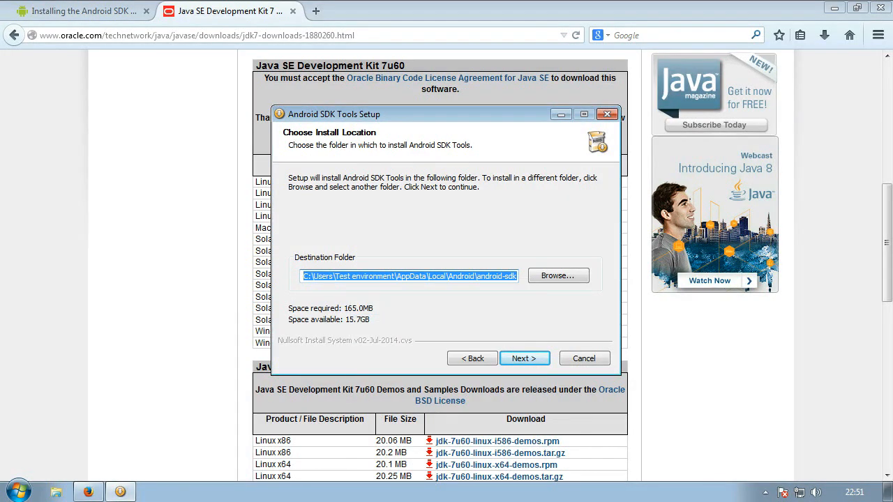
pyautogui.click(18, 488)
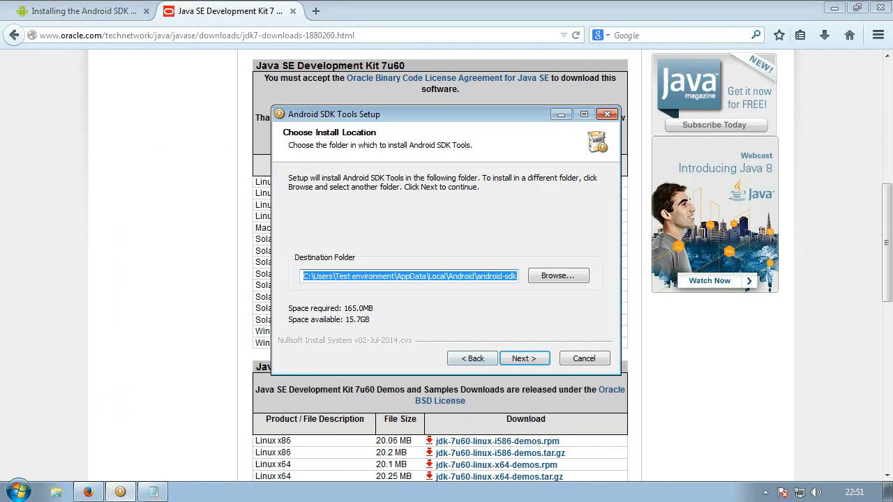
pyautogui.click(524, 358)
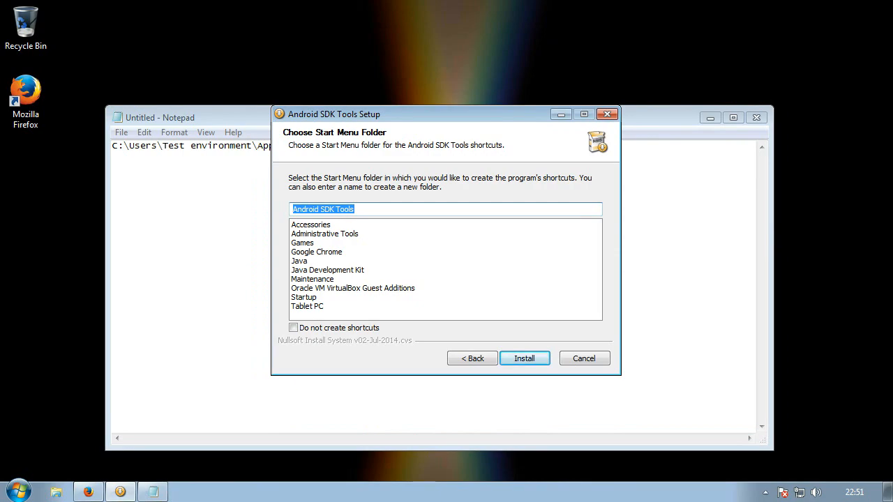
# Step: Install the SDK Tools using the default 'Android SDK Tools' Start Menu folder
pyautogui.click(525, 357)
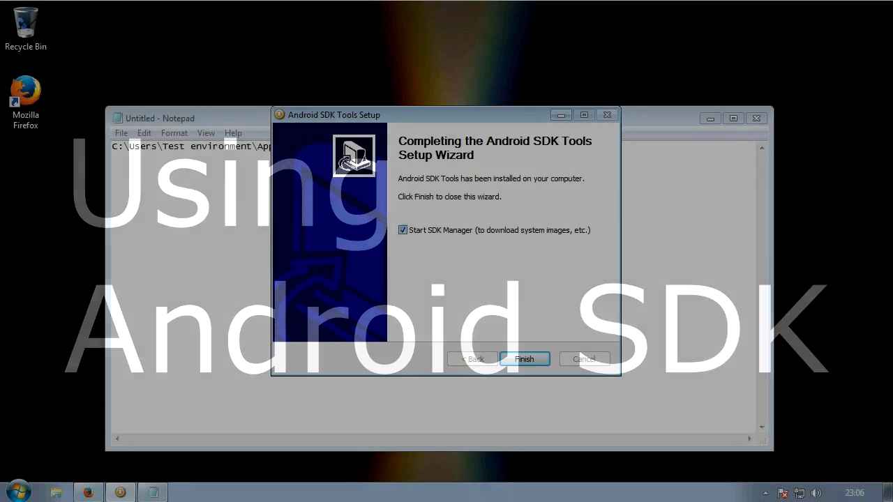
# Step: Launch the SDK Manager and request installation of the nine selected packages
pyautogui.click(525, 358)
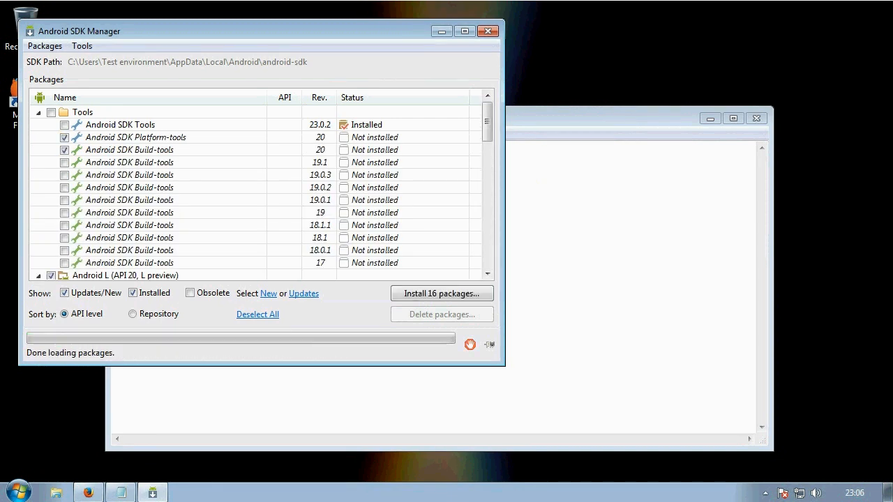
pyautogui.click(136, 136)
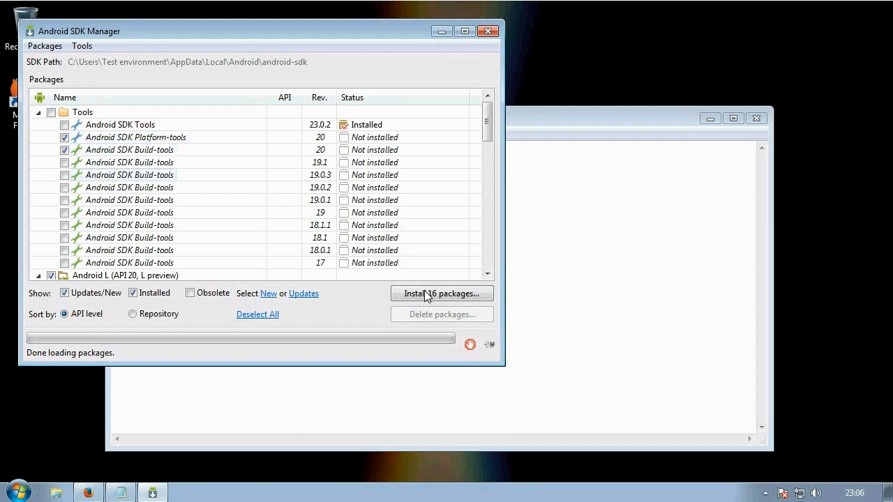
pyautogui.scroll(-3)
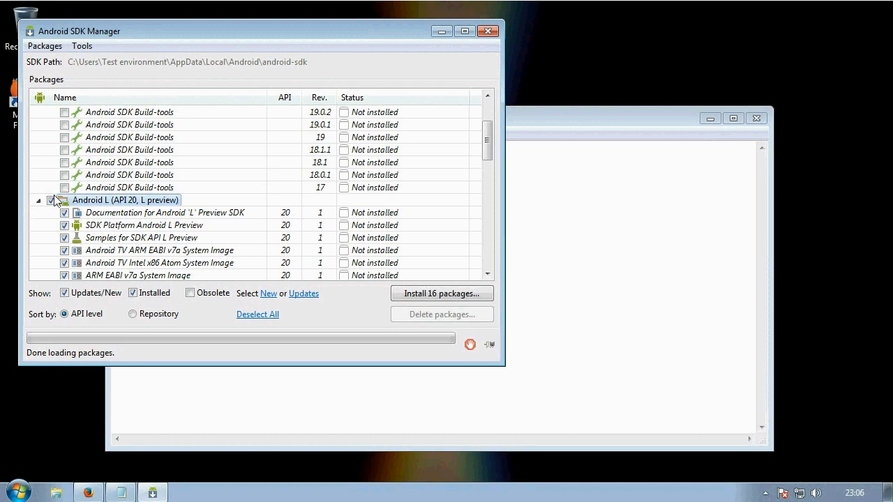
pyautogui.scroll(-3)
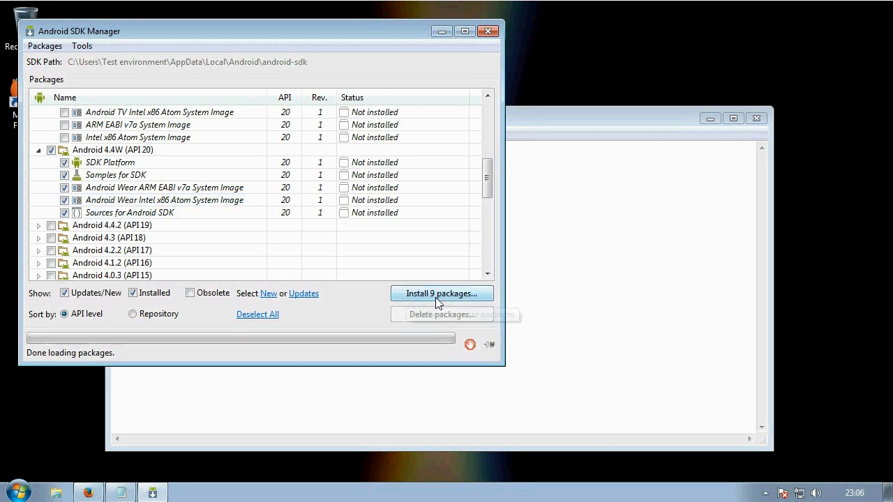
pyautogui.click(442, 293)
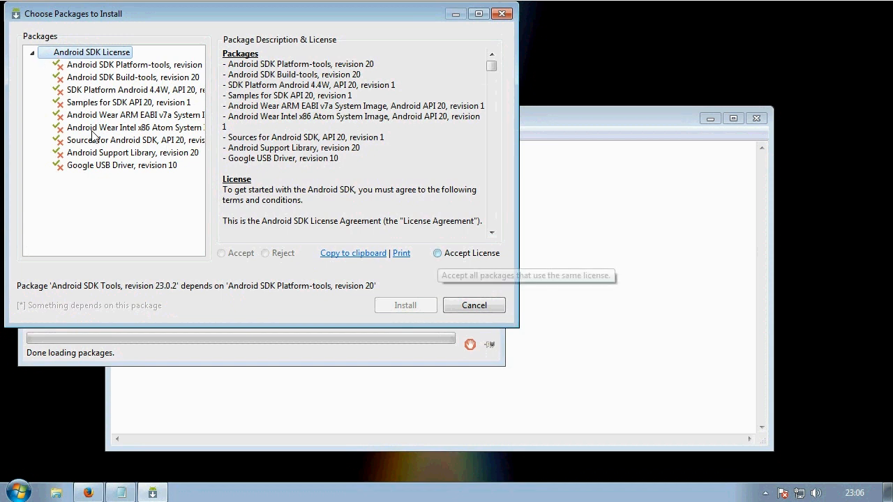
# Step: Accept the license for all nine packages and begin installing them
pyautogui.click(436, 253)
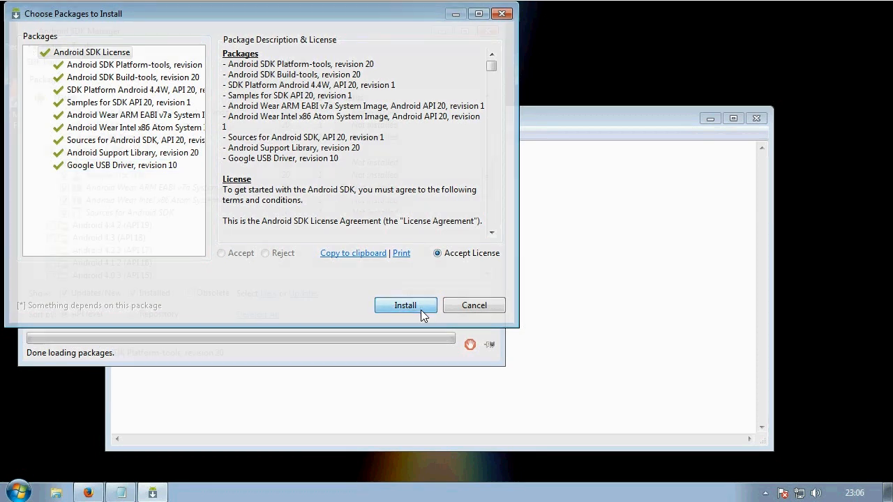
pyautogui.click(406, 304)
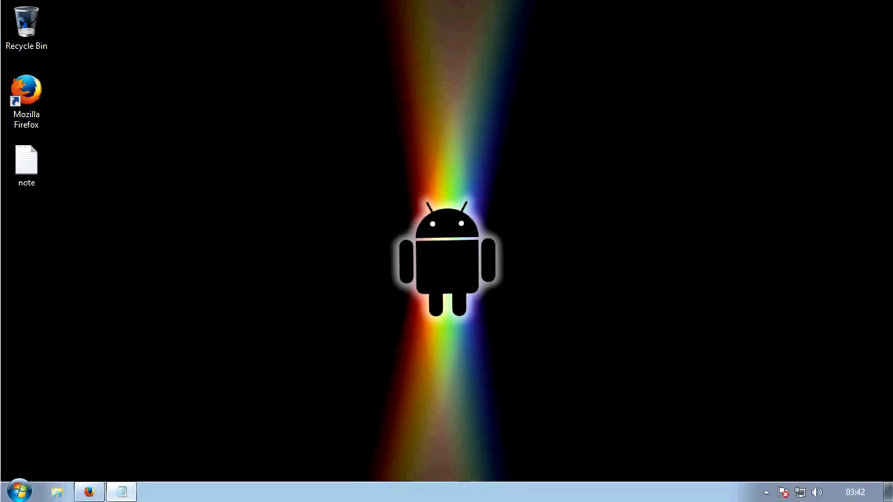
pyautogui.moveTo(171, 171)
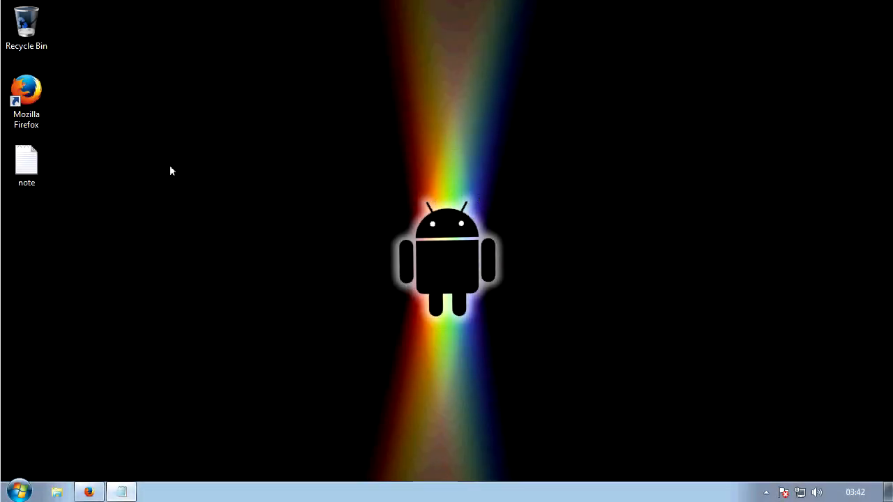
# Step: Open the desktop note and append \platform-tools to the saved android-sdk path
pyautogui.click(26, 162)
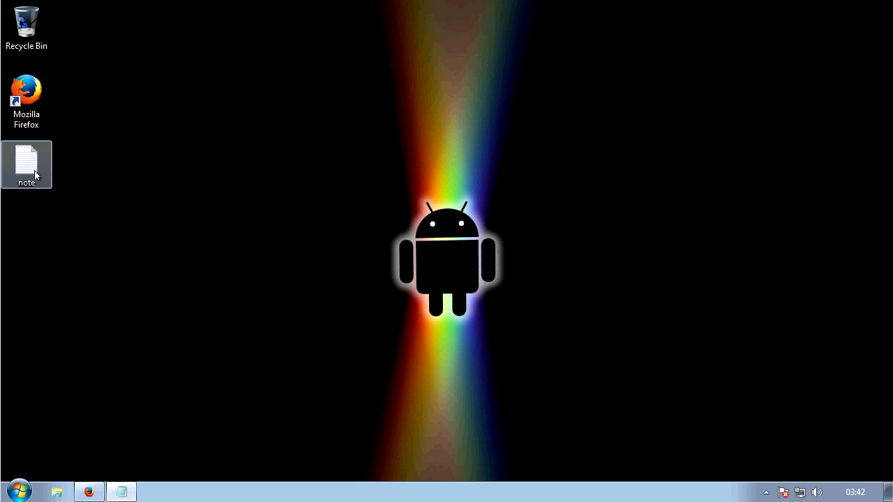
pyautogui.doubleClick(26, 159)
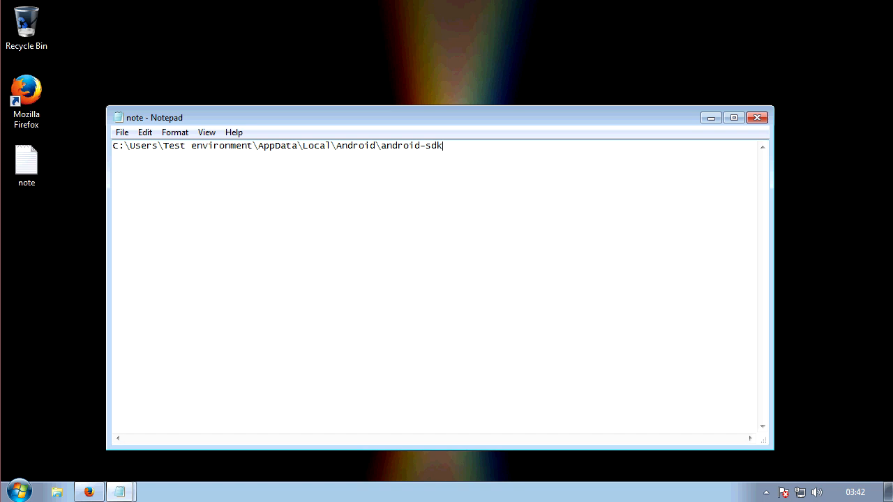
pyautogui.write('\\')
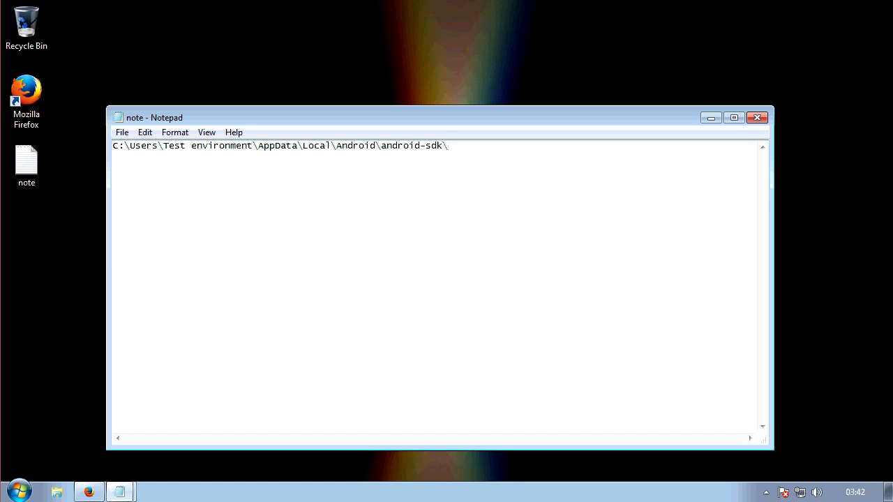
pyautogui.write('platform-tools')
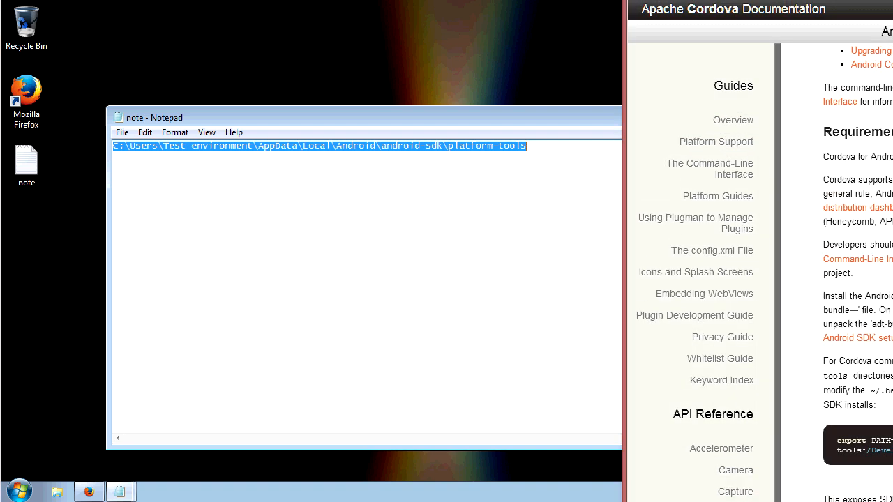
pyautogui.click(18, 490)
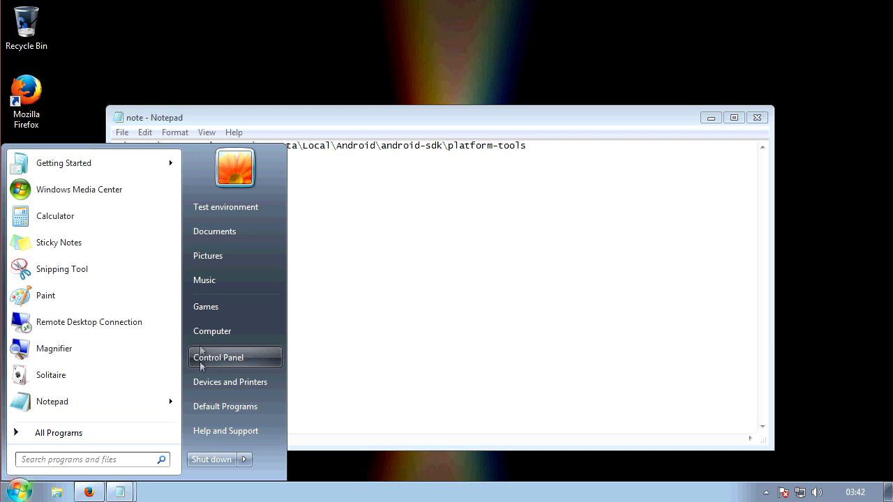
# Step: Append ;\Local\Android\android-sdk\platform-tools to the system Path variable and close System Properties
pyautogui.rightClick(212, 331)
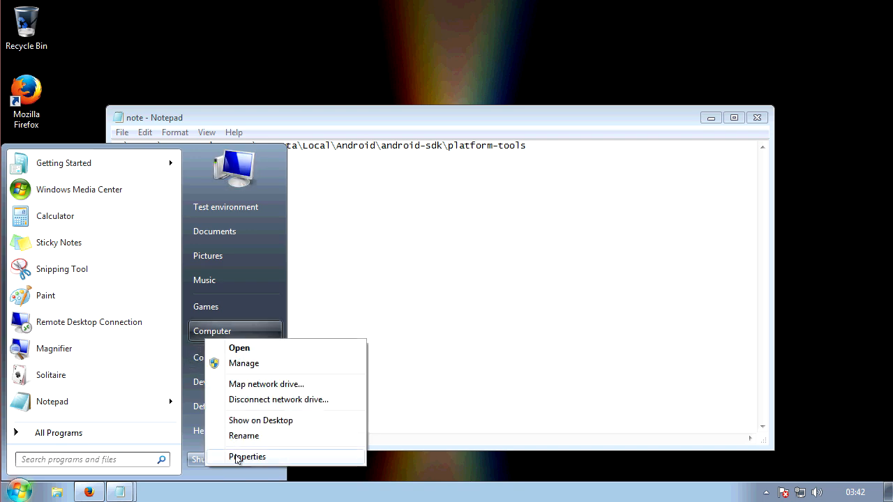
pyautogui.click(247, 456)
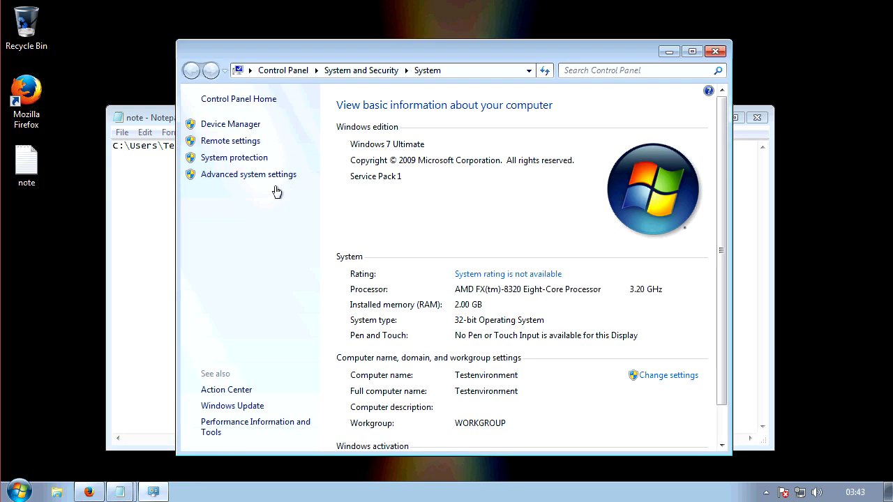
pyautogui.click(248, 174)
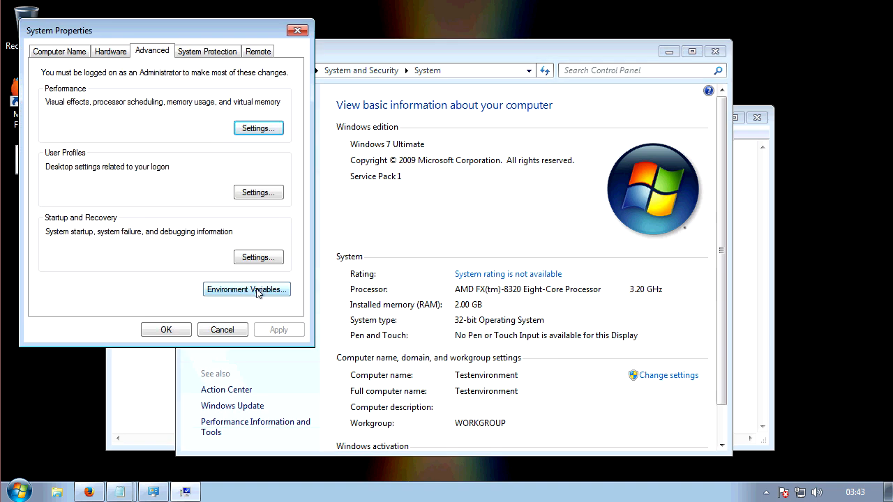
pyautogui.click(246, 289)
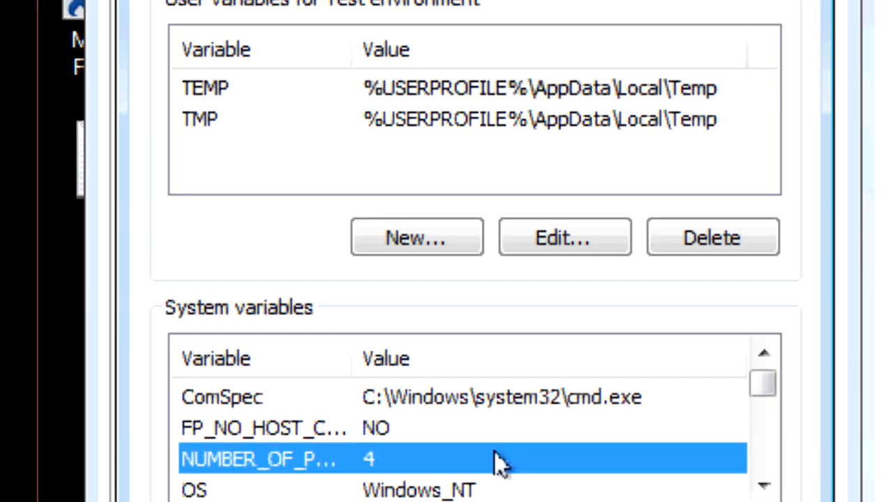
pyautogui.scroll(-3)
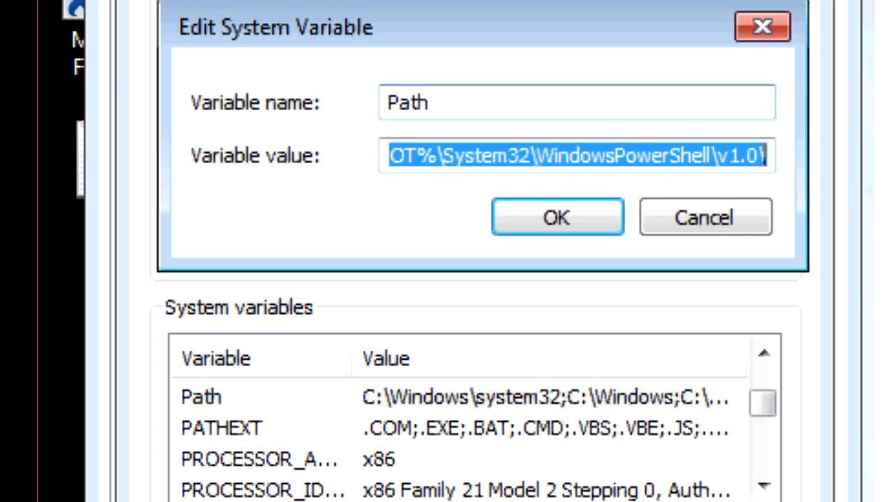
pyautogui.click(720, 156)
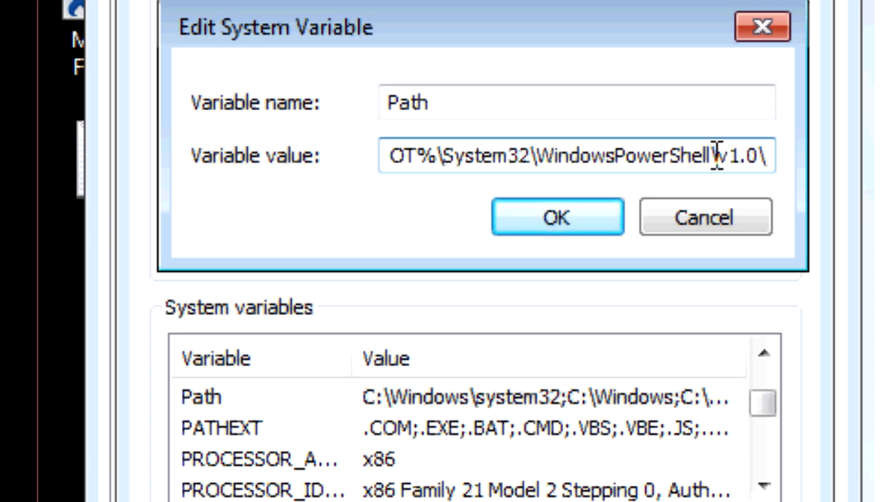
pyautogui.write(';')
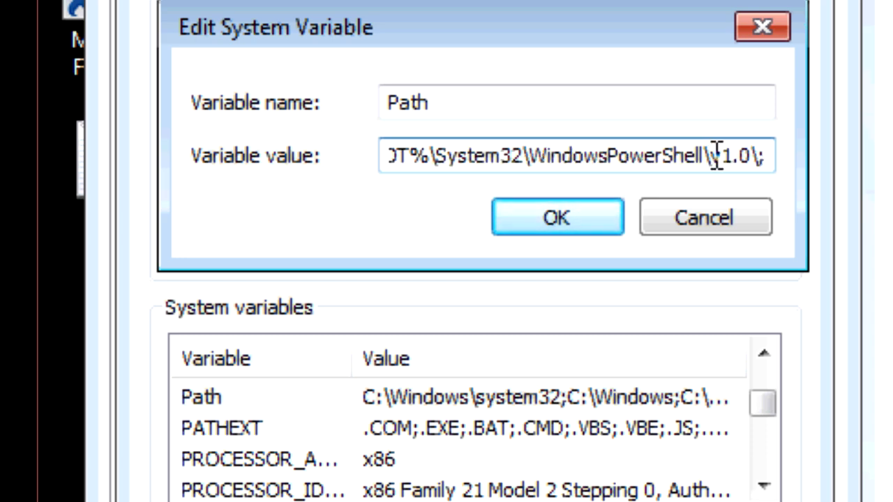
pyautogui.write('\\Local\\Android\\android-sdk\\platform-tools')
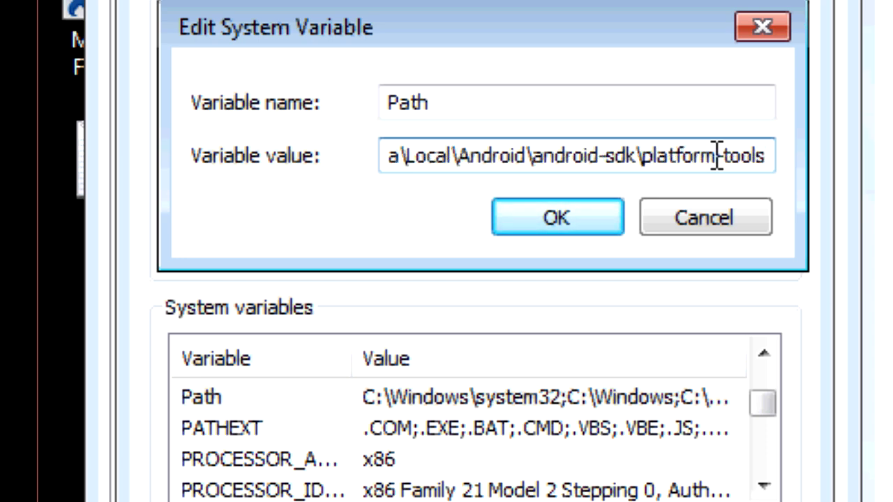
pyautogui.click(556, 217)
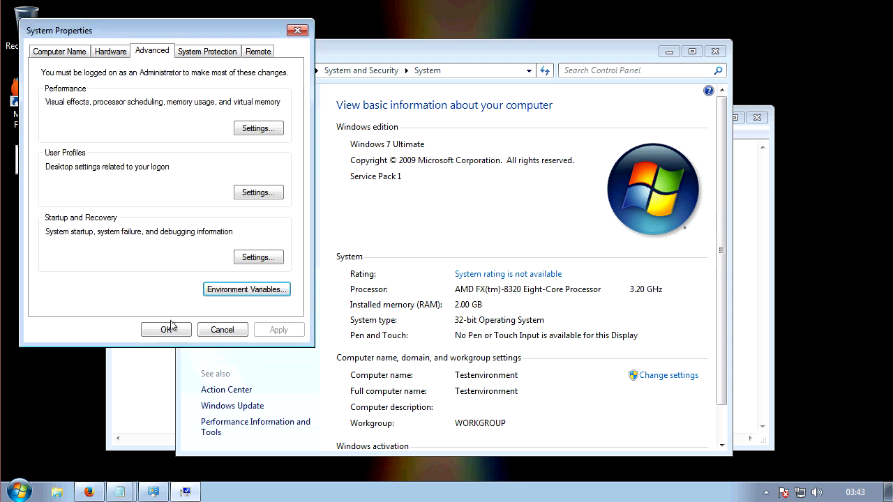
pyautogui.click(165, 329)
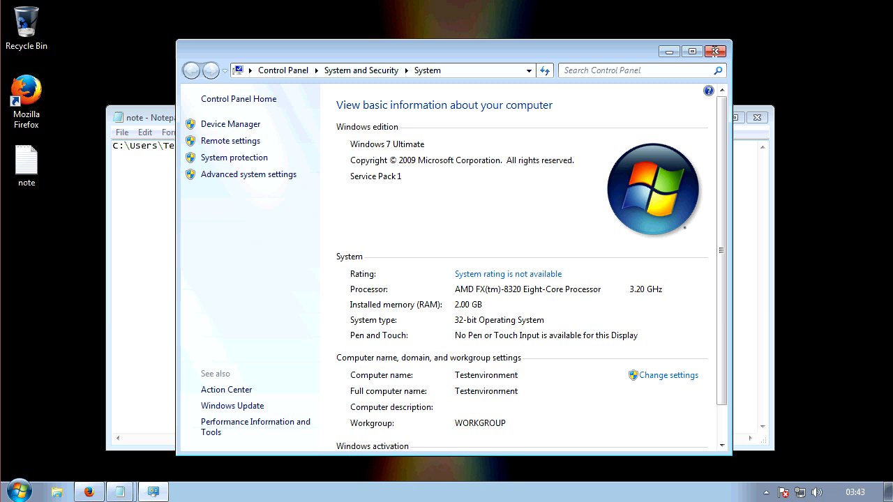
pyautogui.click(715, 47)
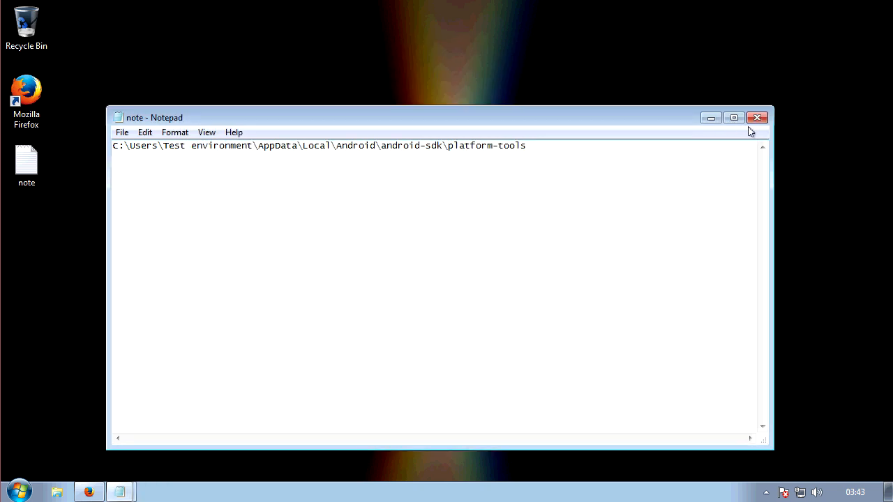
# Step: Close Notepad saving the note, then log off Windows and sign back in
pyautogui.click(757, 117)
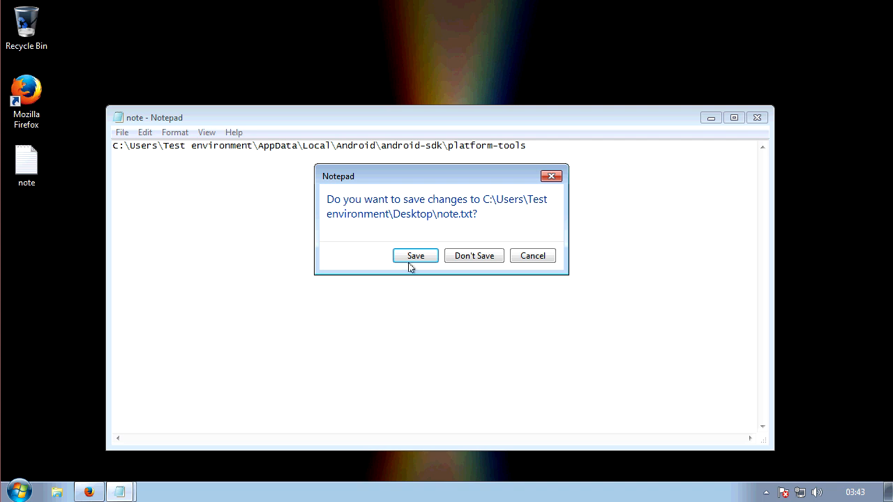
pyautogui.click(474, 256)
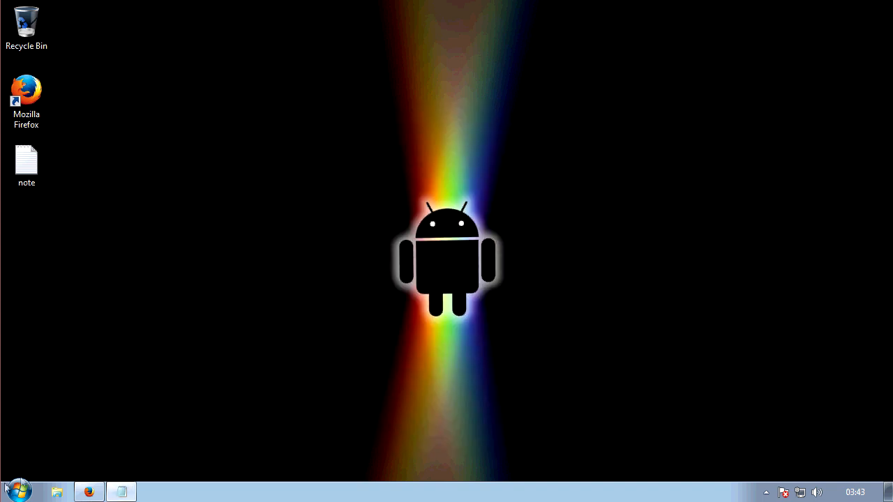
pyautogui.click(16, 485)
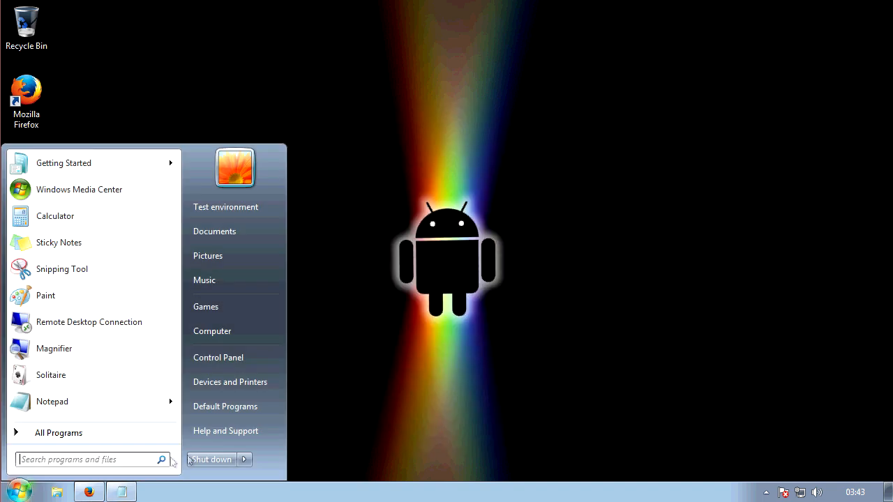
pyautogui.click(244, 459)
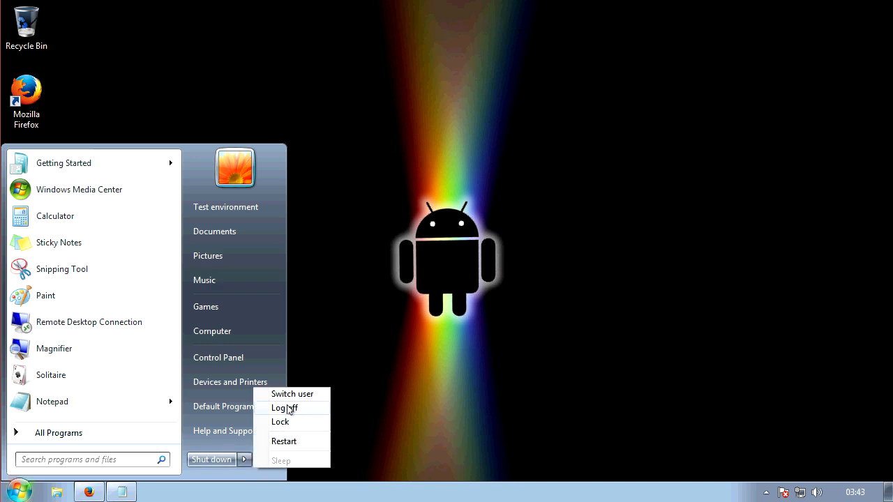
pyautogui.click(285, 408)
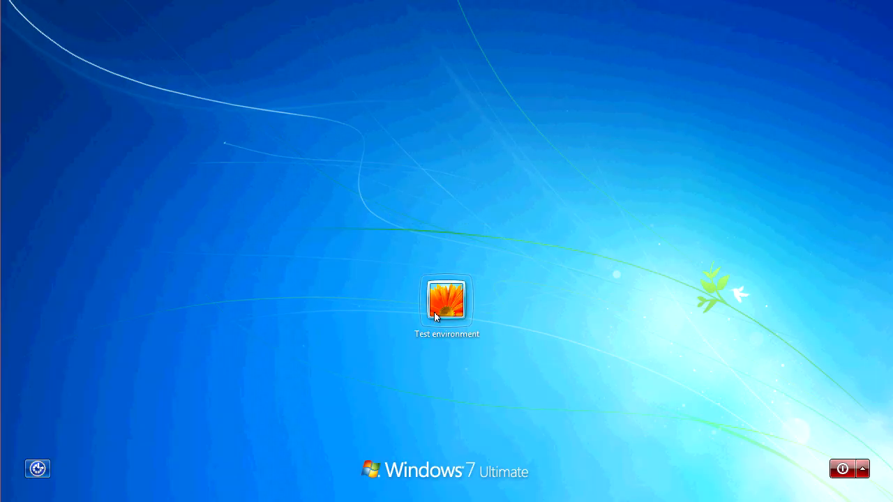
pyautogui.doubleClick(448, 305)
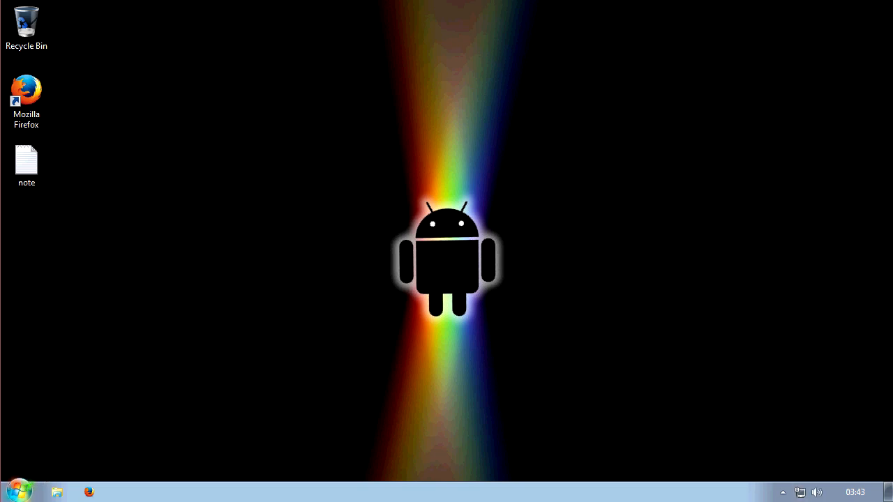
# Step: Launch Command Prompt and run adb, confirming it prints its full usage help
pyautogui.click(19, 485)
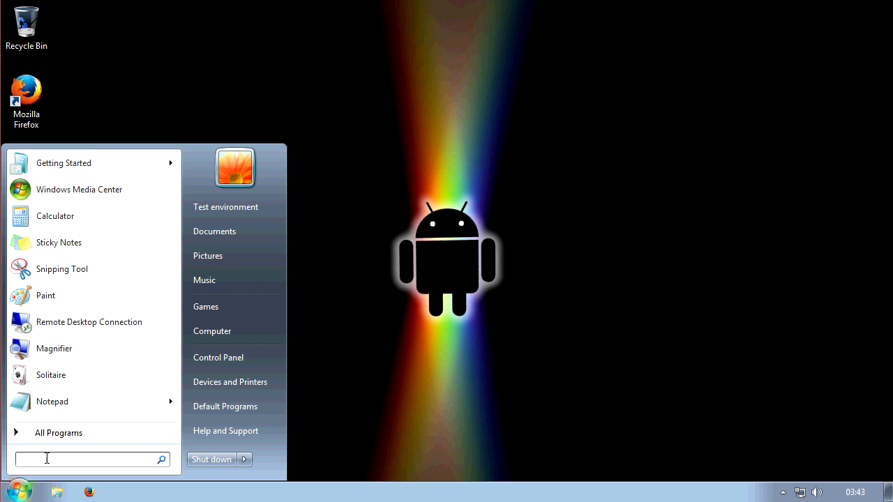
pyautogui.write('command')
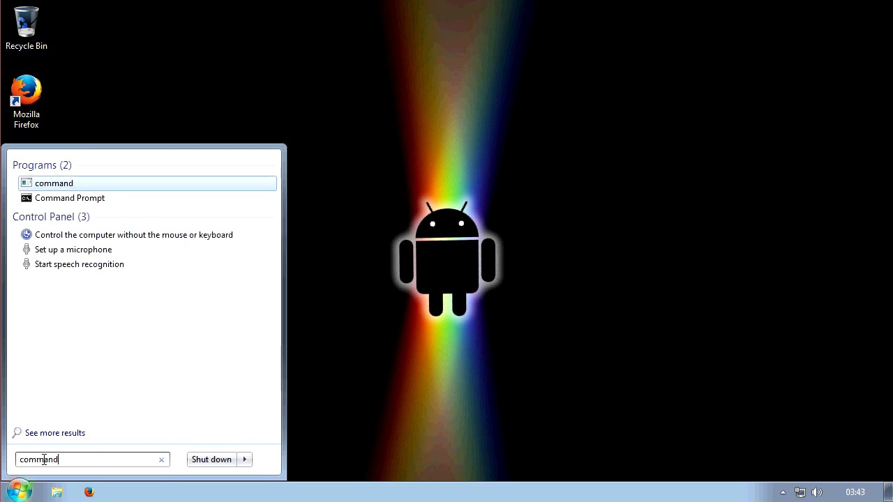
pyautogui.click(69, 198)
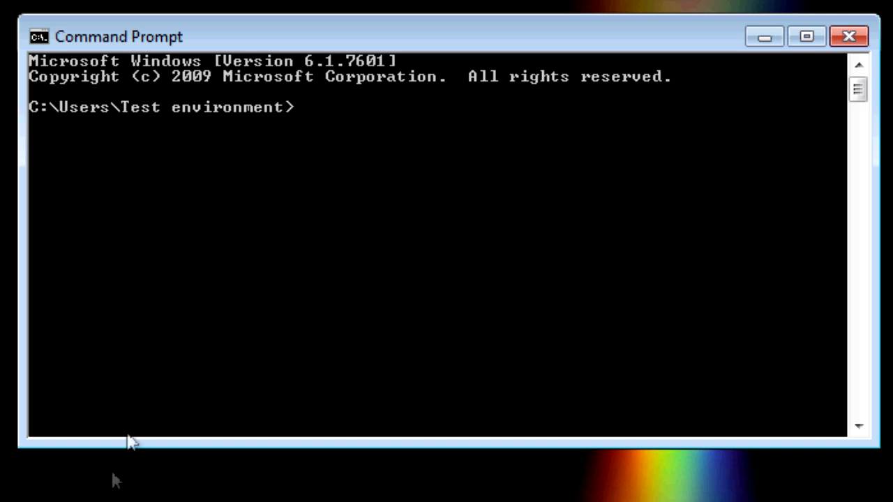
pyautogui.write('adb')
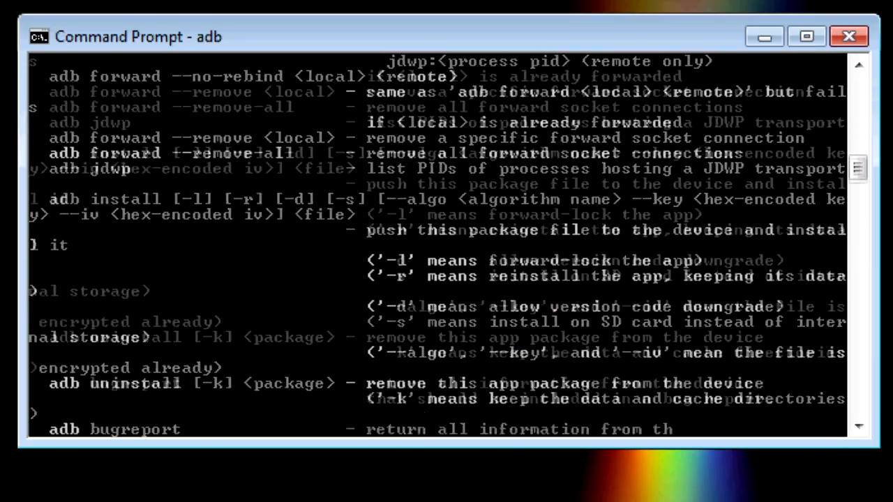
pyautogui.scroll(-3)
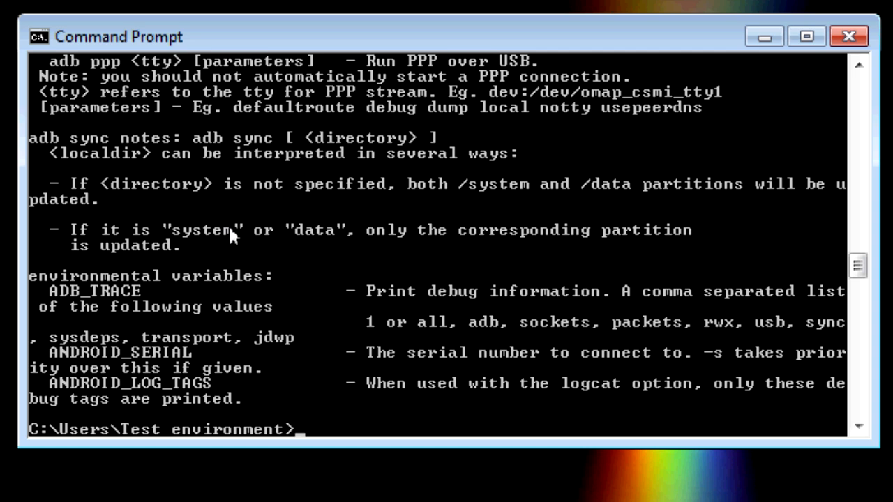
pyautogui.write('adv')
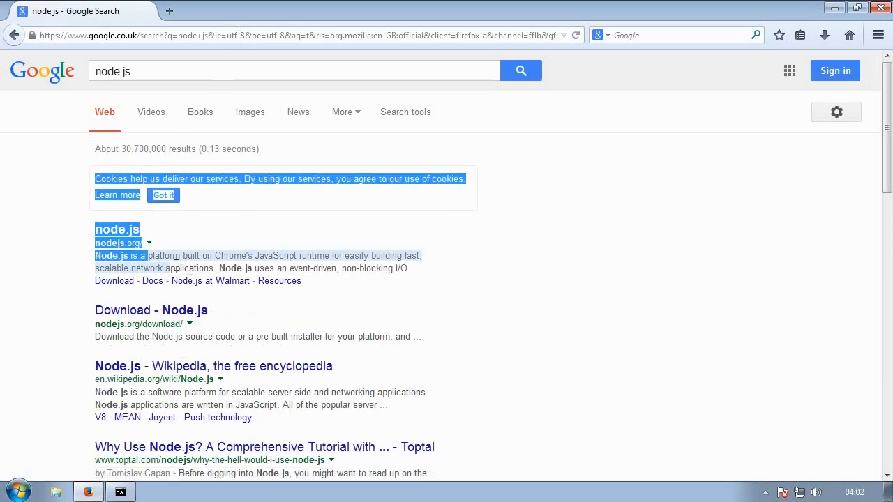
# Step: Open nodejs.org and show all downloads, listing the node-v0.10.29-x86.msi installer
pyautogui.click(116, 229)
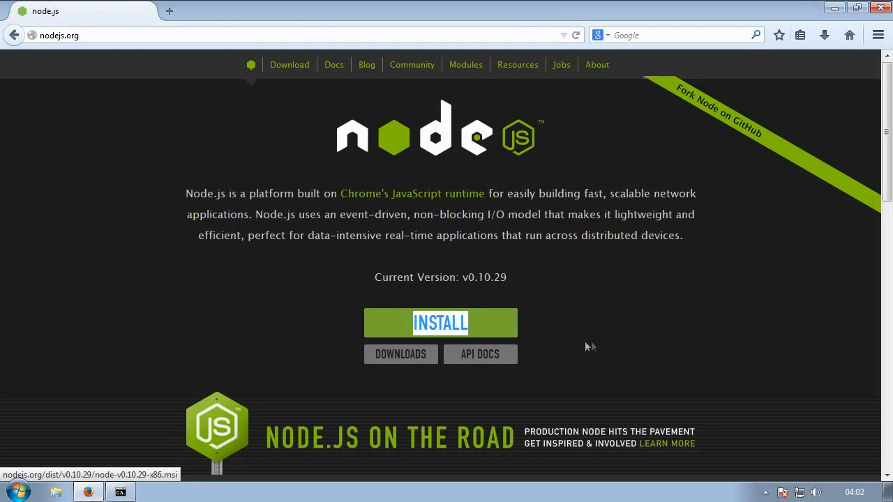
pyautogui.click(825, 36)
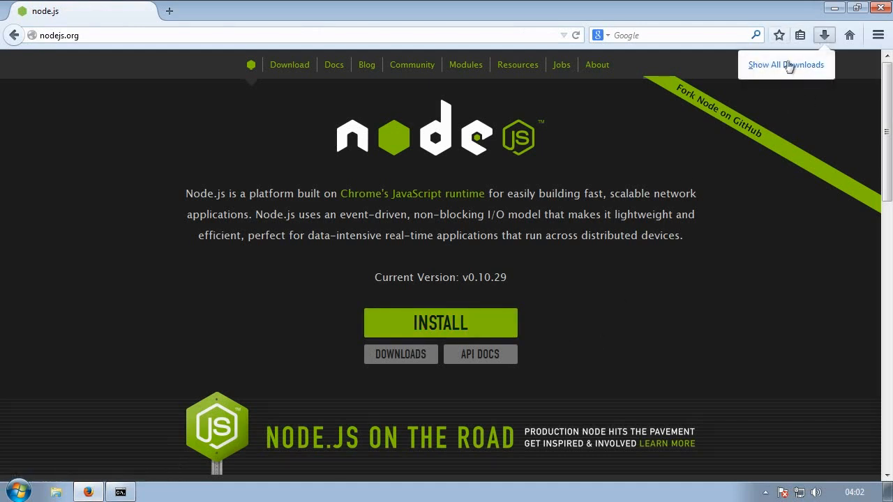
pyautogui.click(786, 64)
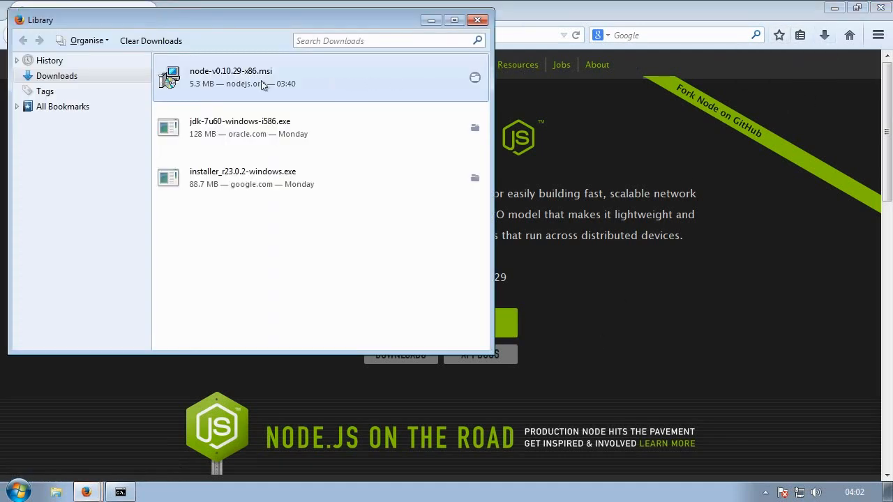
# Step: Install Node.js v0.10.29 from its msi with the default folder and features
pyautogui.doubleClick(231, 77)
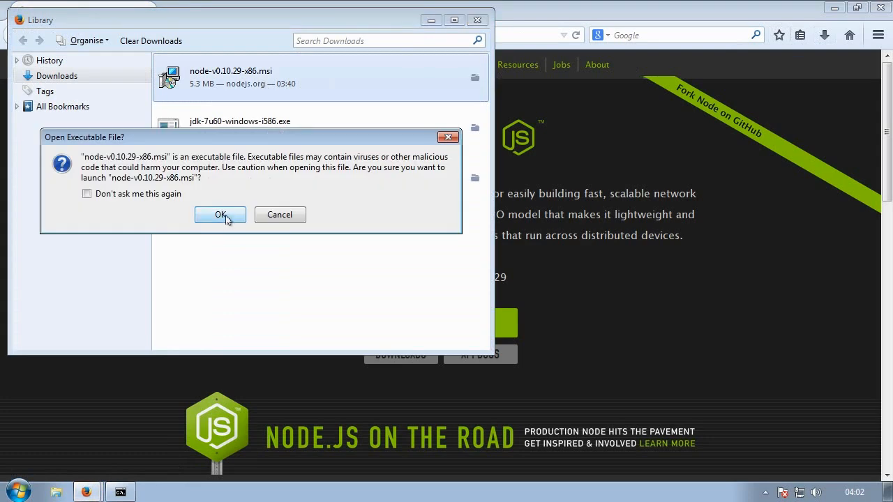
pyautogui.click(220, 214)
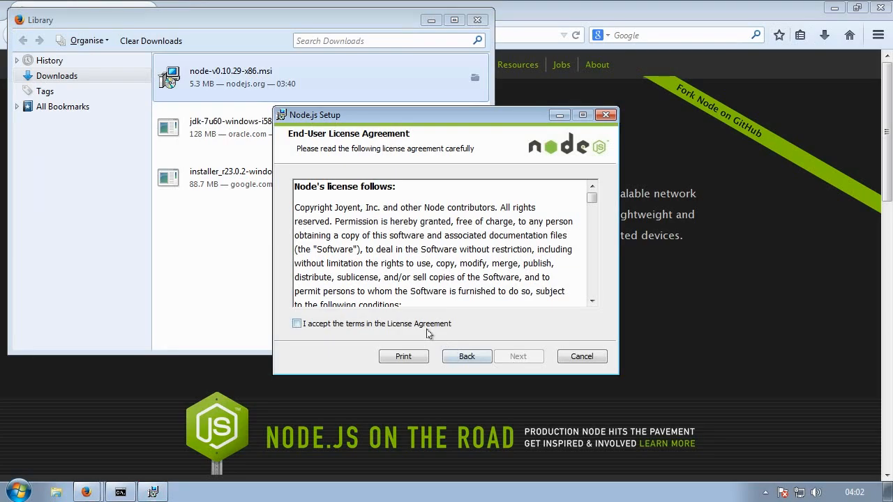
pyautogui.click(296, 324)
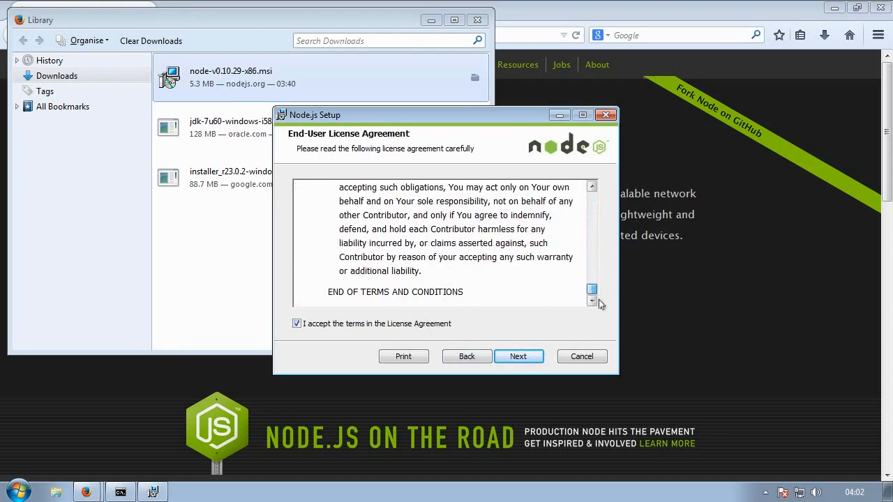
pyautogui.click(518, 356)
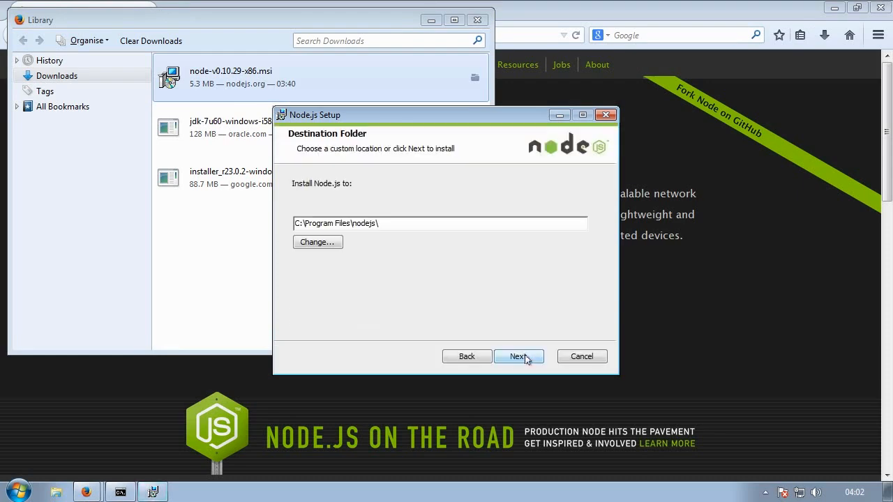
pyautogui.click(519, 357)
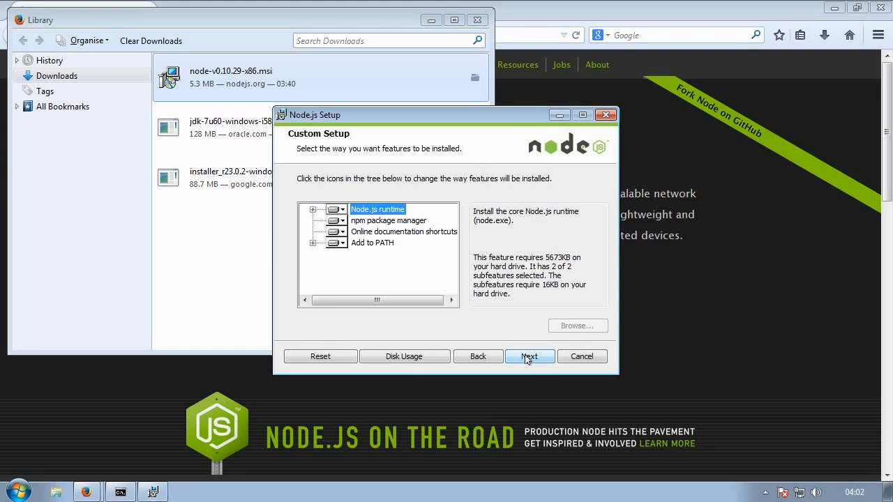
pyautogui.click(529, 356)
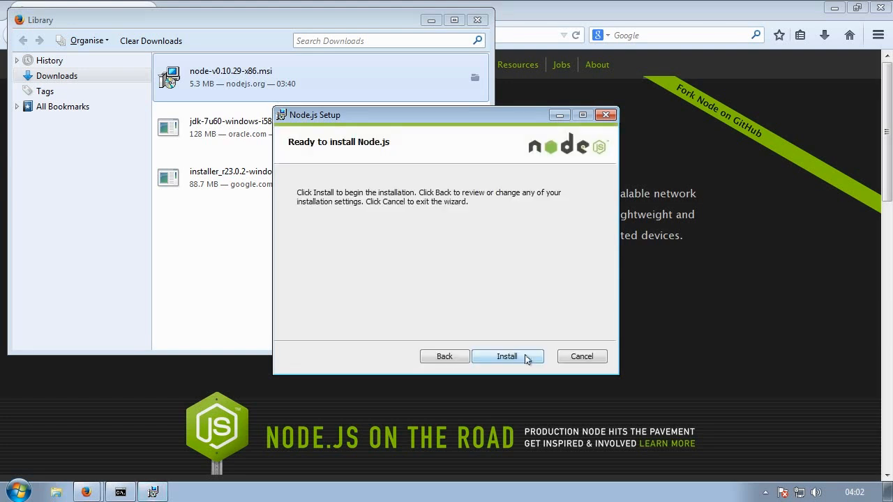
pyautogui.click(507, 356)
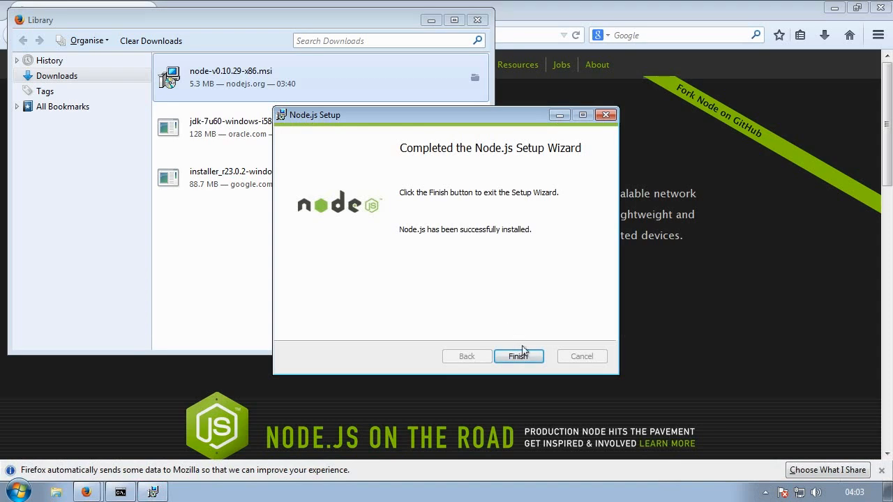
pyautogui.click(518, 356)
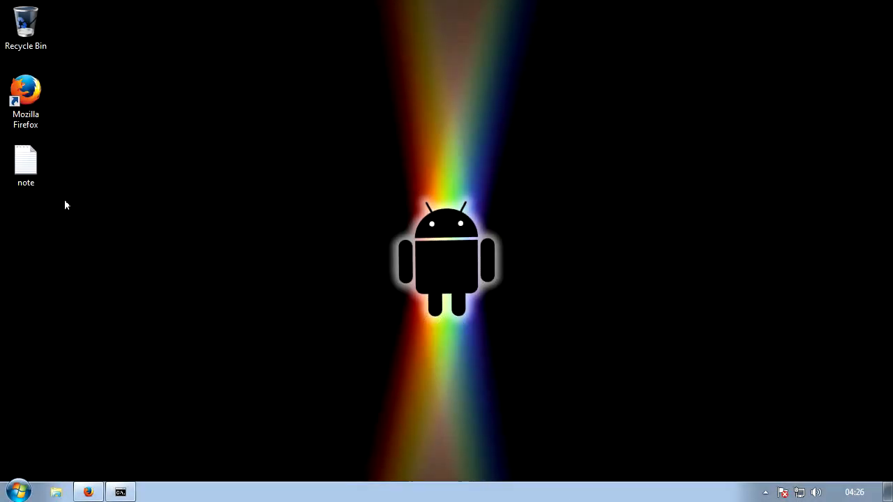
# Step: Note 'npm install -g cordova ionic', find npm unrecognized in the old console, and close both
pyautogui.doubleClick(25, 159)
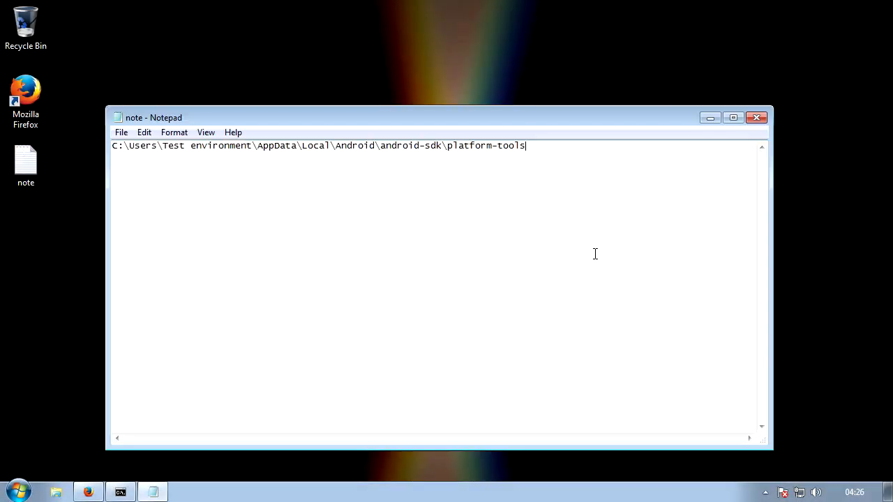
pyautogui.write('npm install -g cordova ionic')
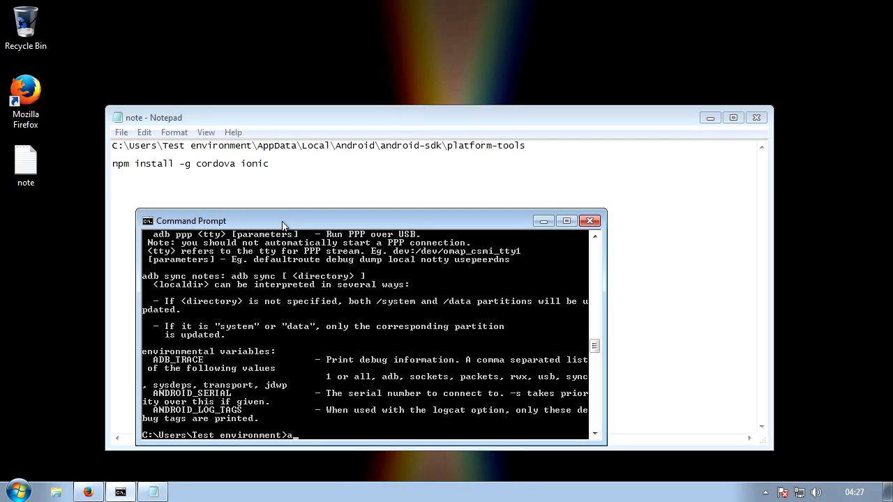
pyautogui.write('npm')
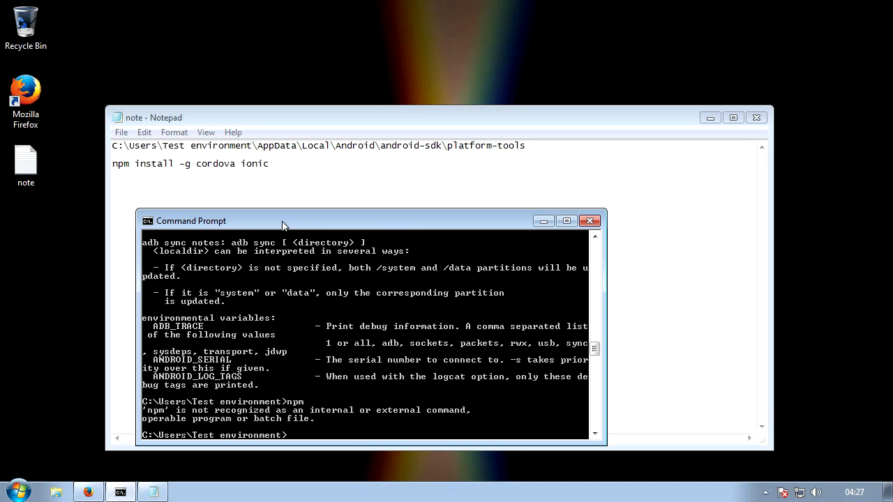
pyautogui.click(590, 220)
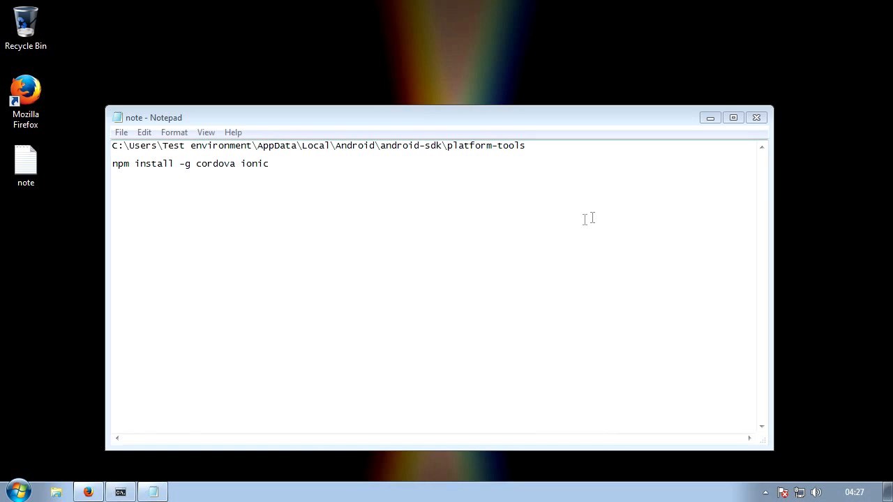
pyautogui.click(756, 118)
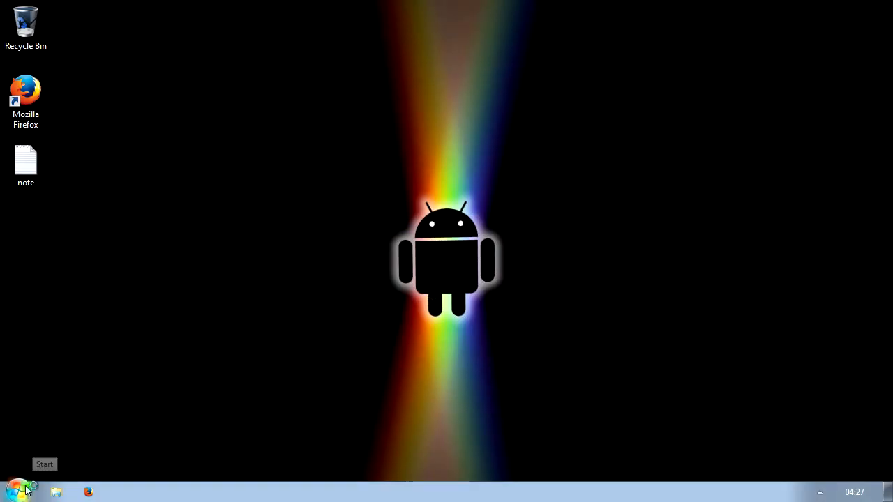
# Step: In a new Command Prompt, run npm to see its usage, then type 'npm install -g cordov'
pyautogui.click(19, 489)
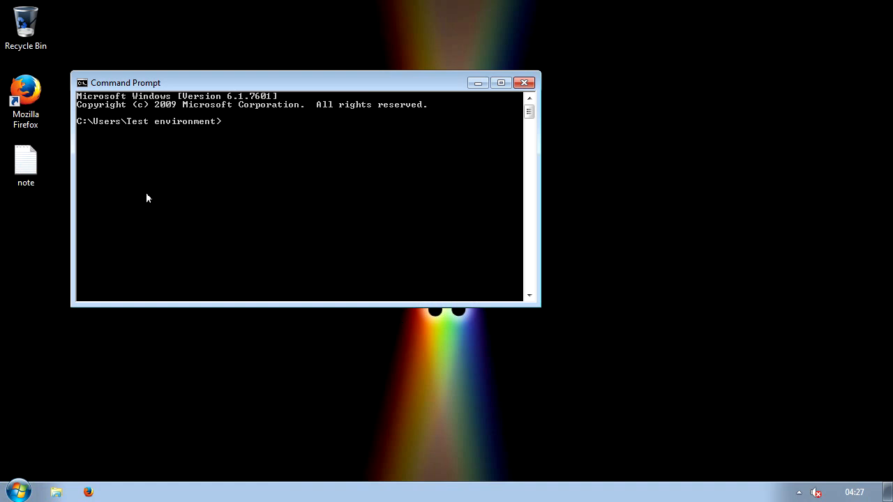
pyautogui.write('npm')
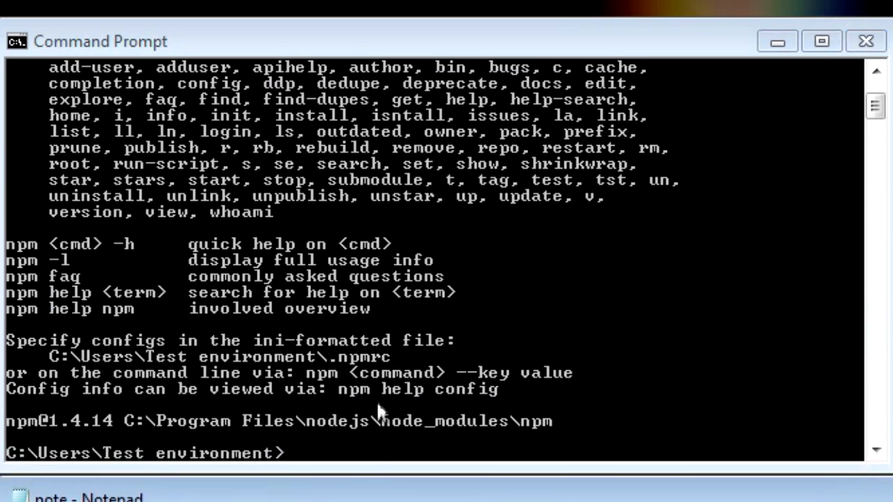
pyautogui.write('npm i')
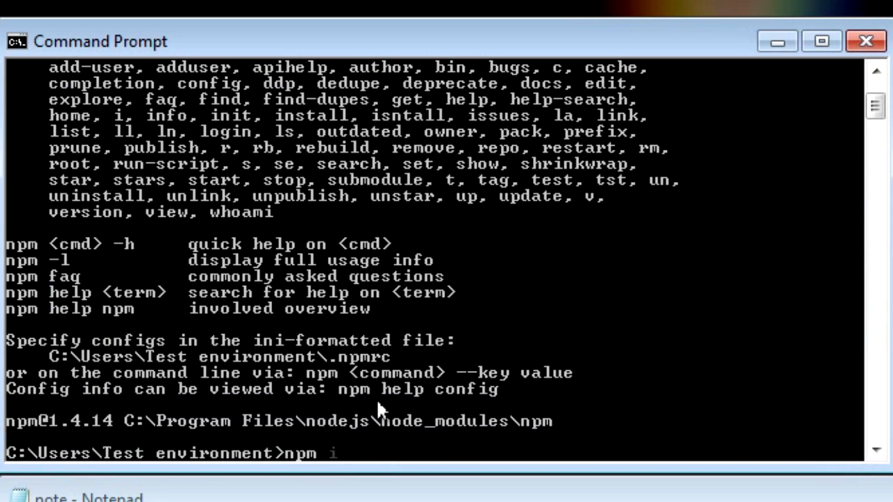
pyautogui.write('nstall -g')
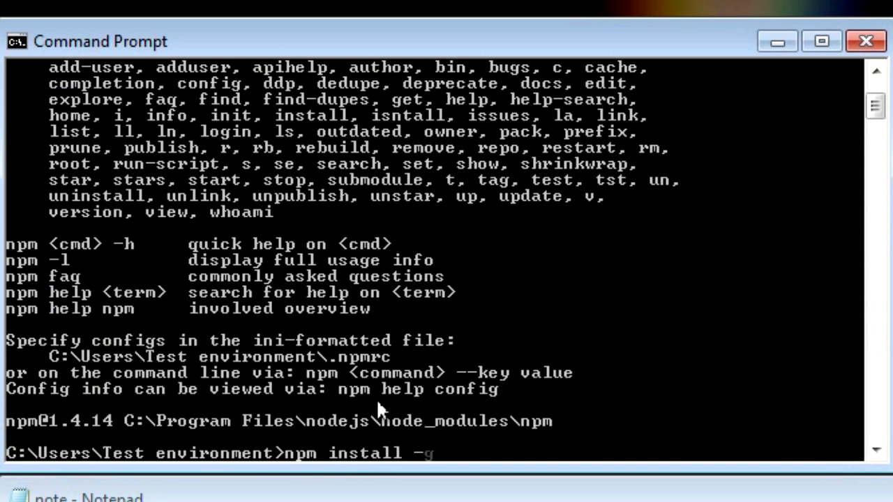
pyautogui.write('cordov')
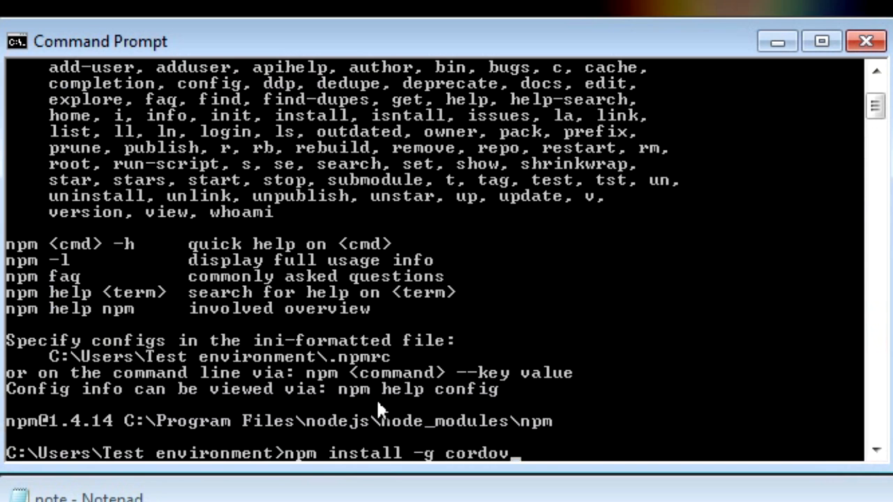